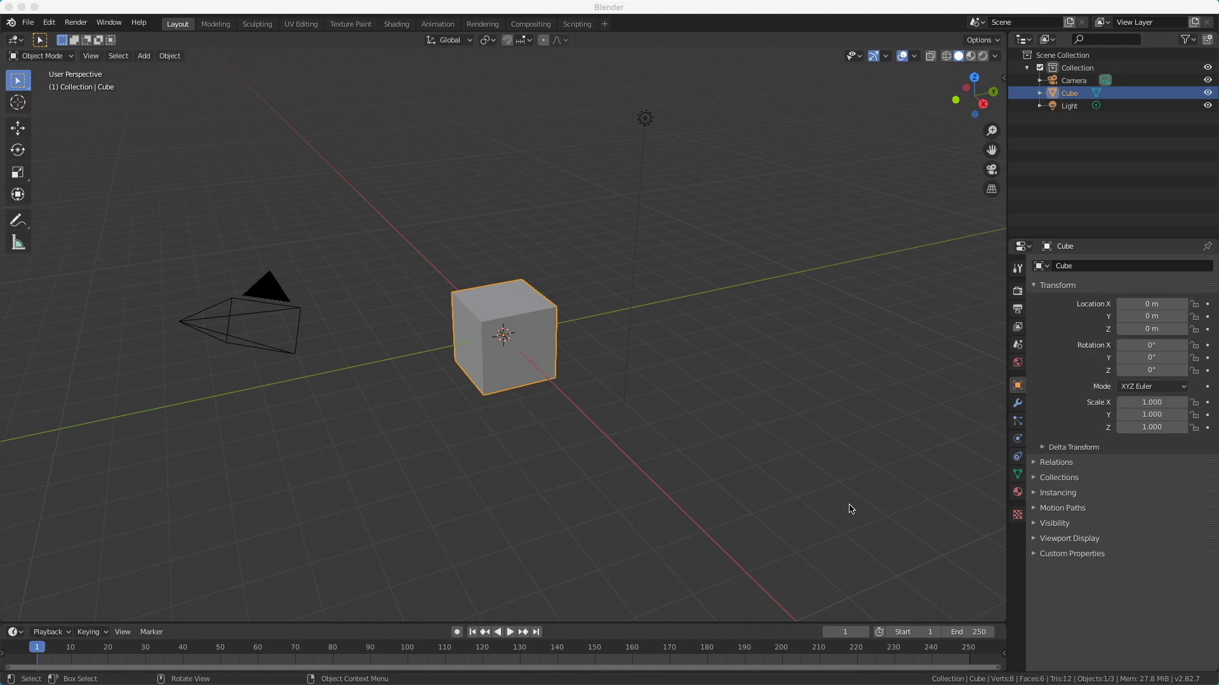
{"action": "mouse_move", "coordinate": [189, 177]}
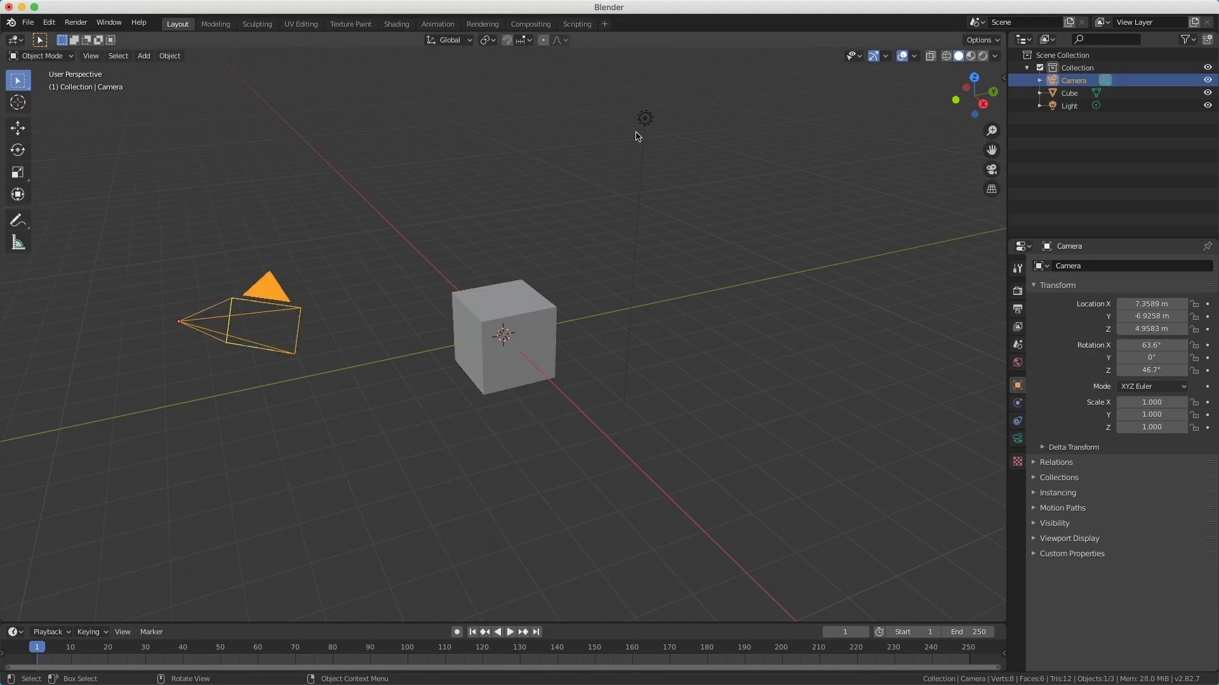
Select the Light, then the Camera, to inspect each object's location and rotation values.
{"action": "left_click", "coordinate": [1069, 105]}
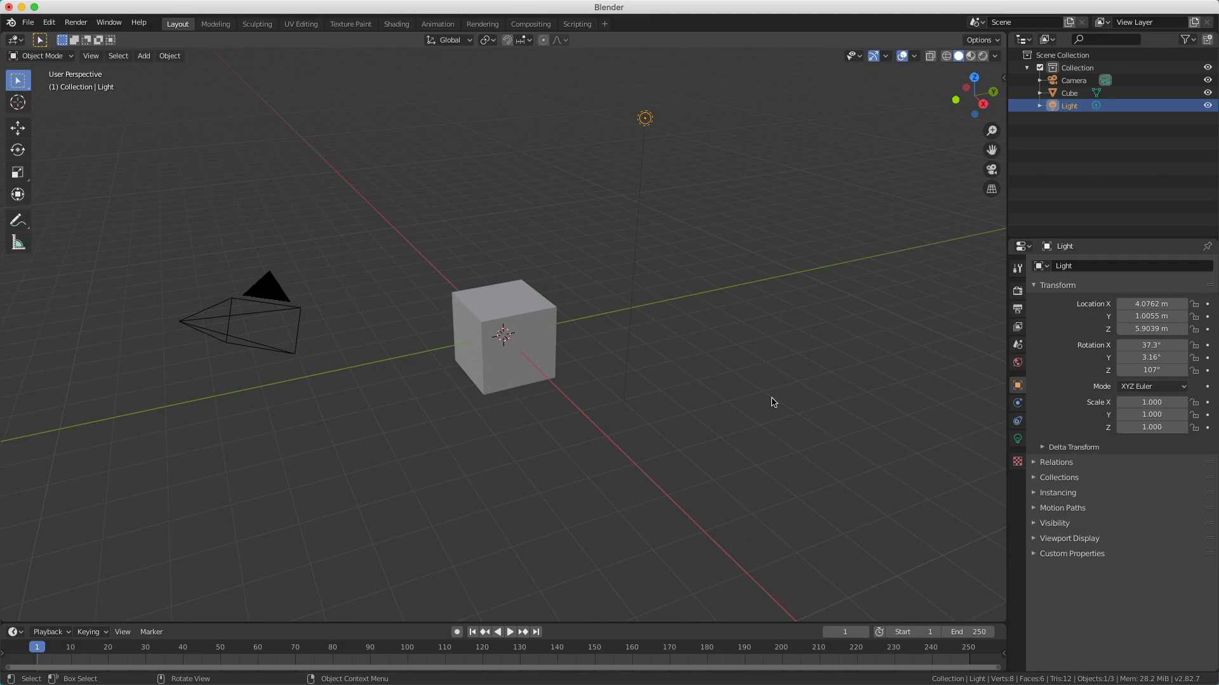
{"action": "mouse_move", "coordinate": [526, 351]}
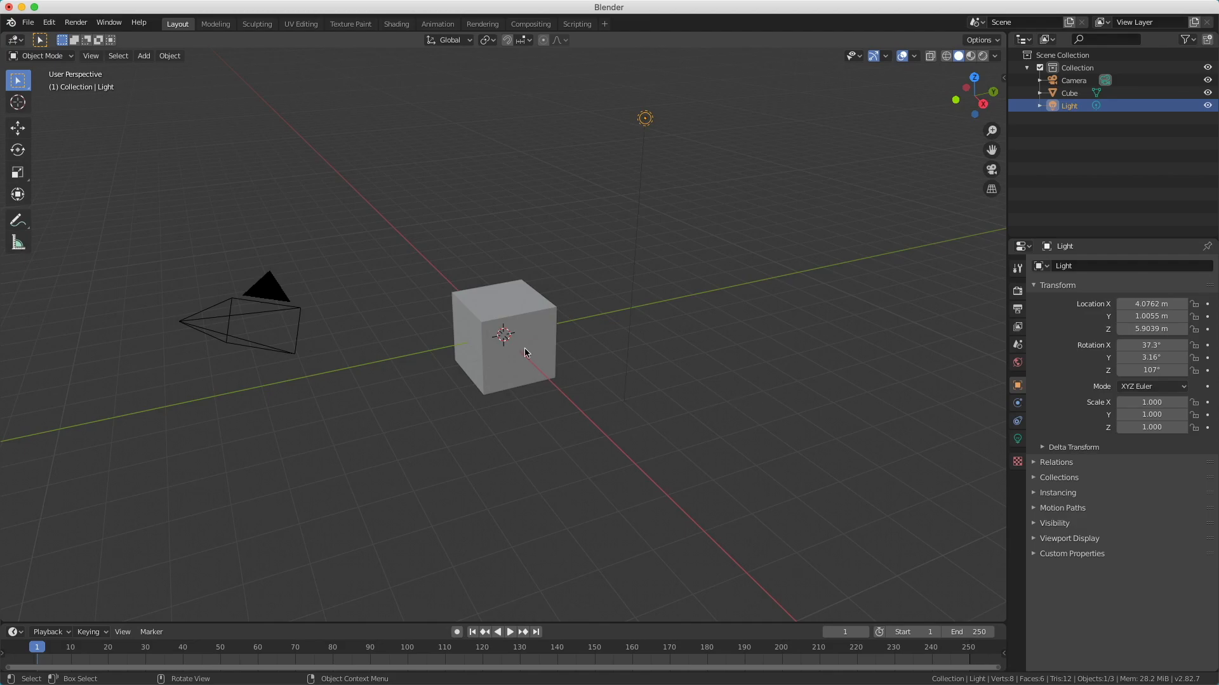
{"action": "left_click", "coordinate": [268, 289]}
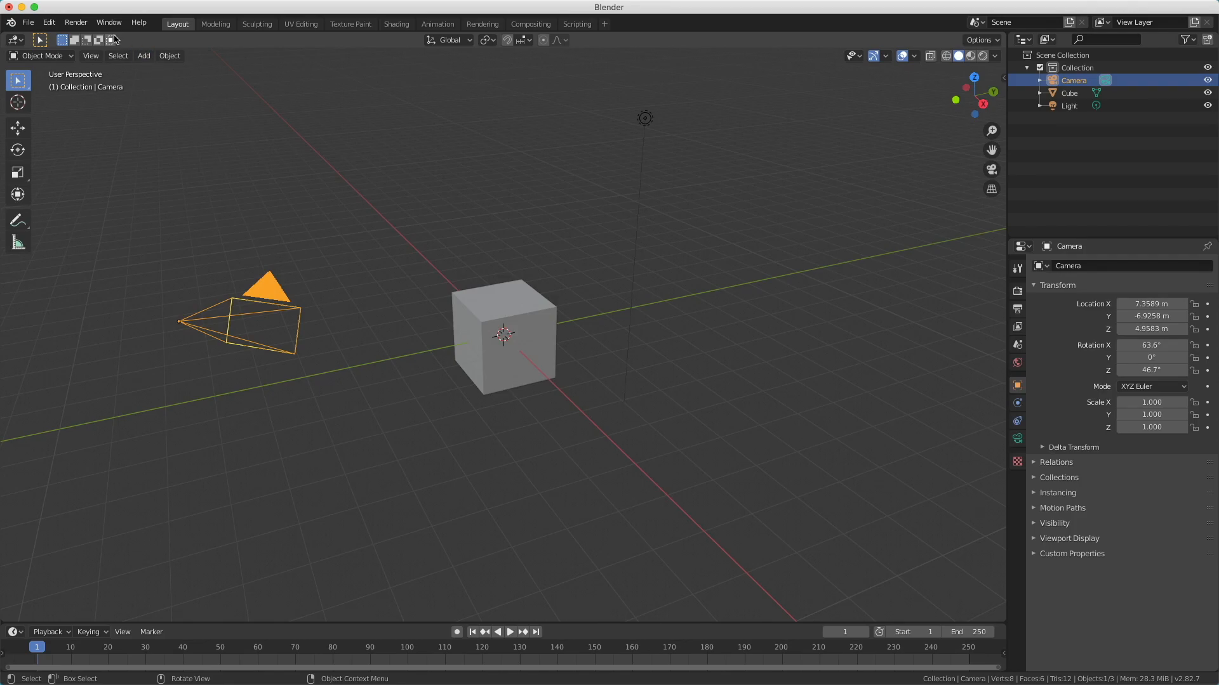
Render the default scene as a still image of the grey cube (Render Image, F12).
{"action": "left_click", "coordinate": [75, 22]}
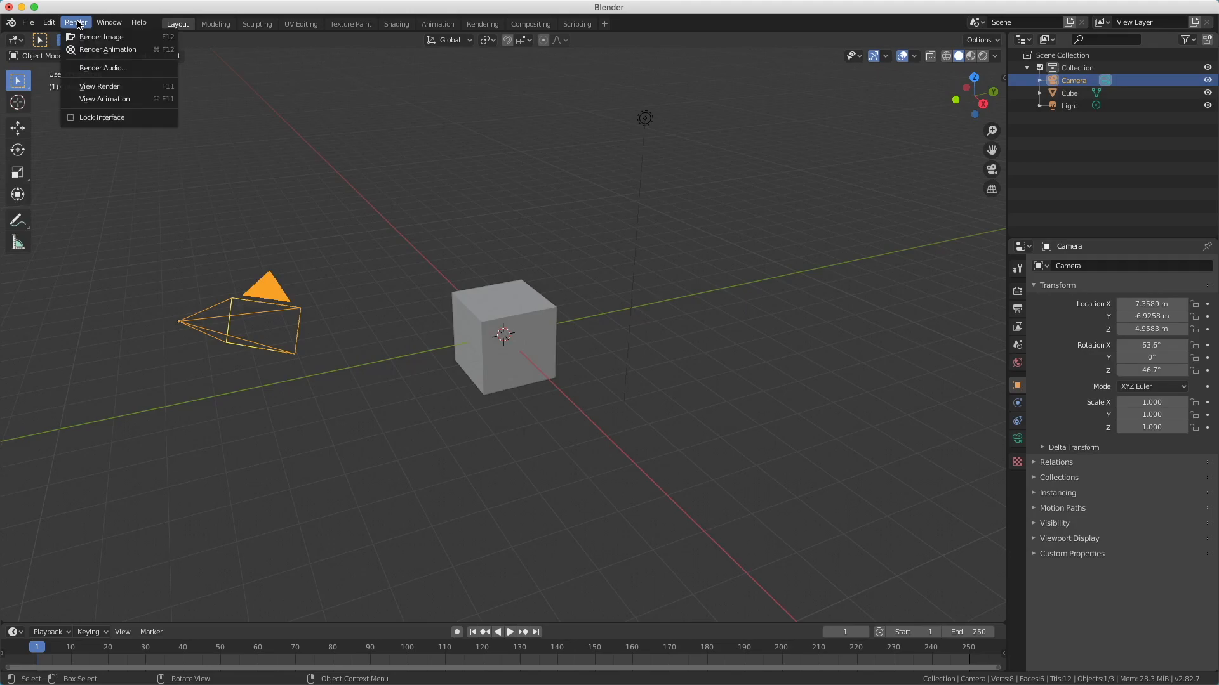
{"action": "mouse_move", "coordinate": [102, 36]}
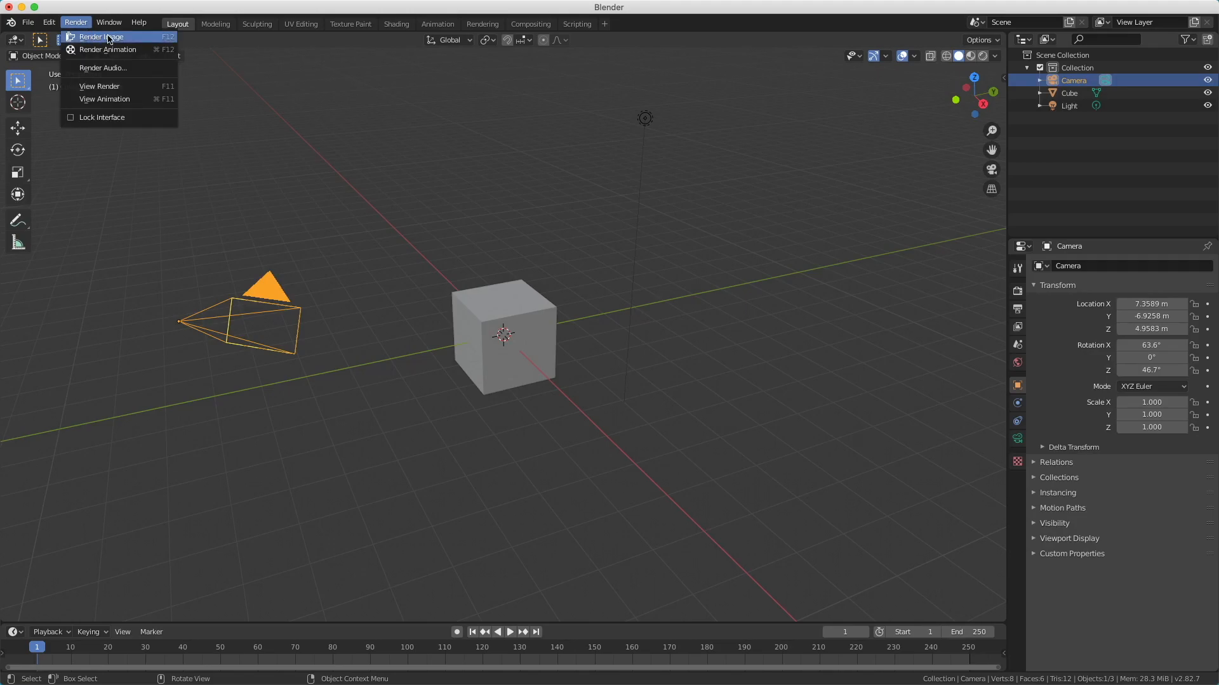
{"action": "mouse_move", "coordinate": [128, 39]}
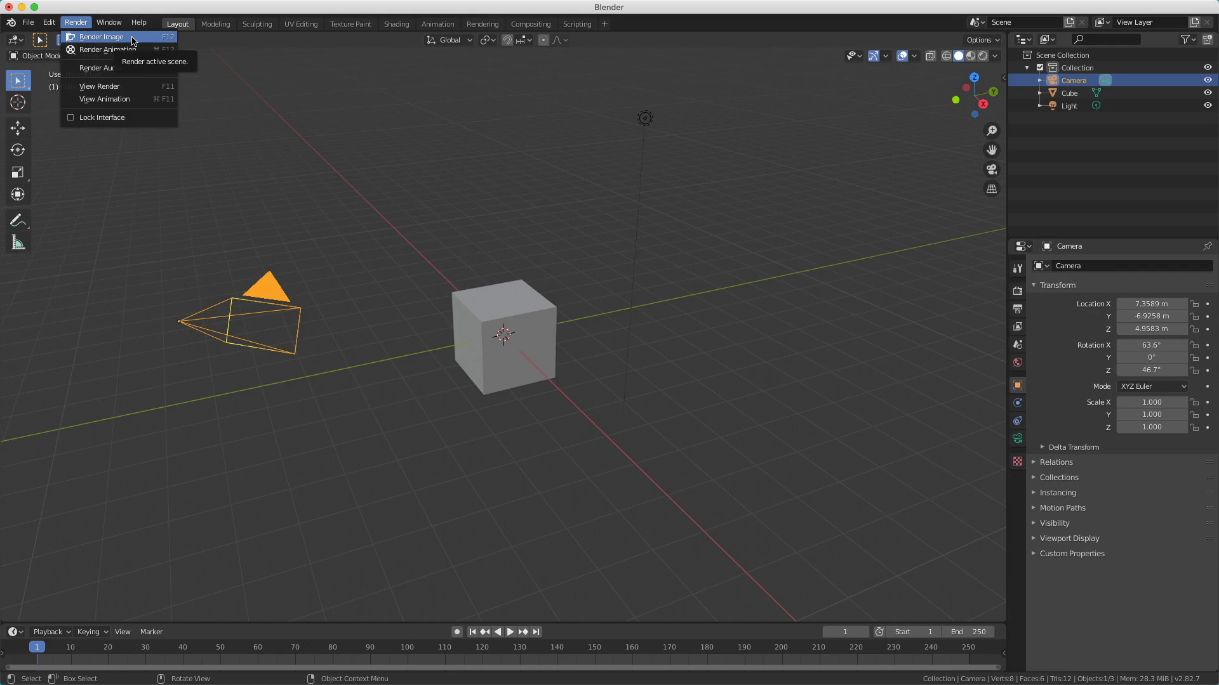
{"action": "left_click", "coordinate": [101, 36]}
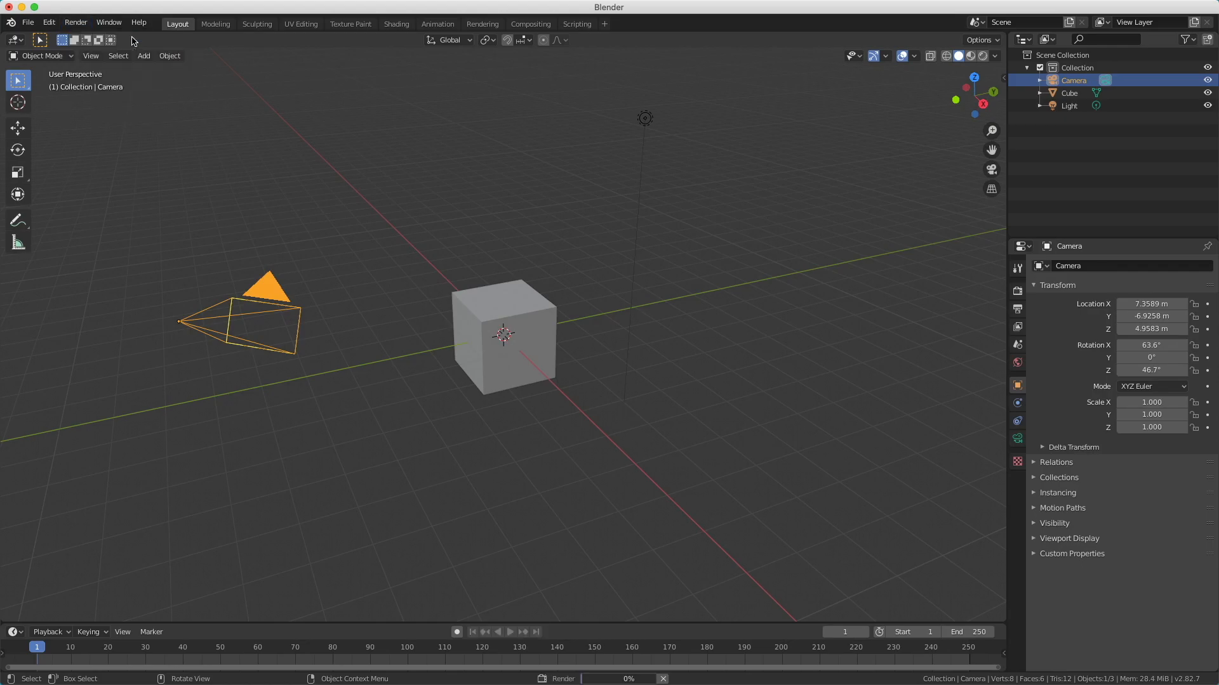
{"action": "key", "text": "F12"}
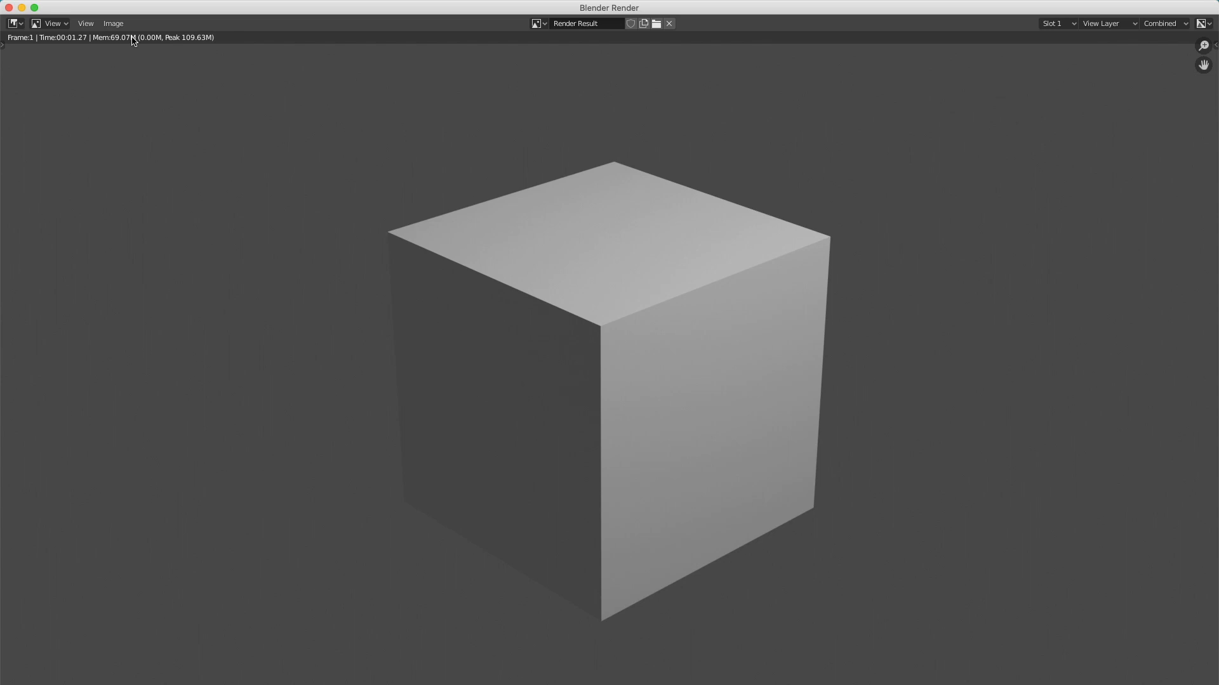
{"action": "mouse_move", "coordinate": [64, 47]}
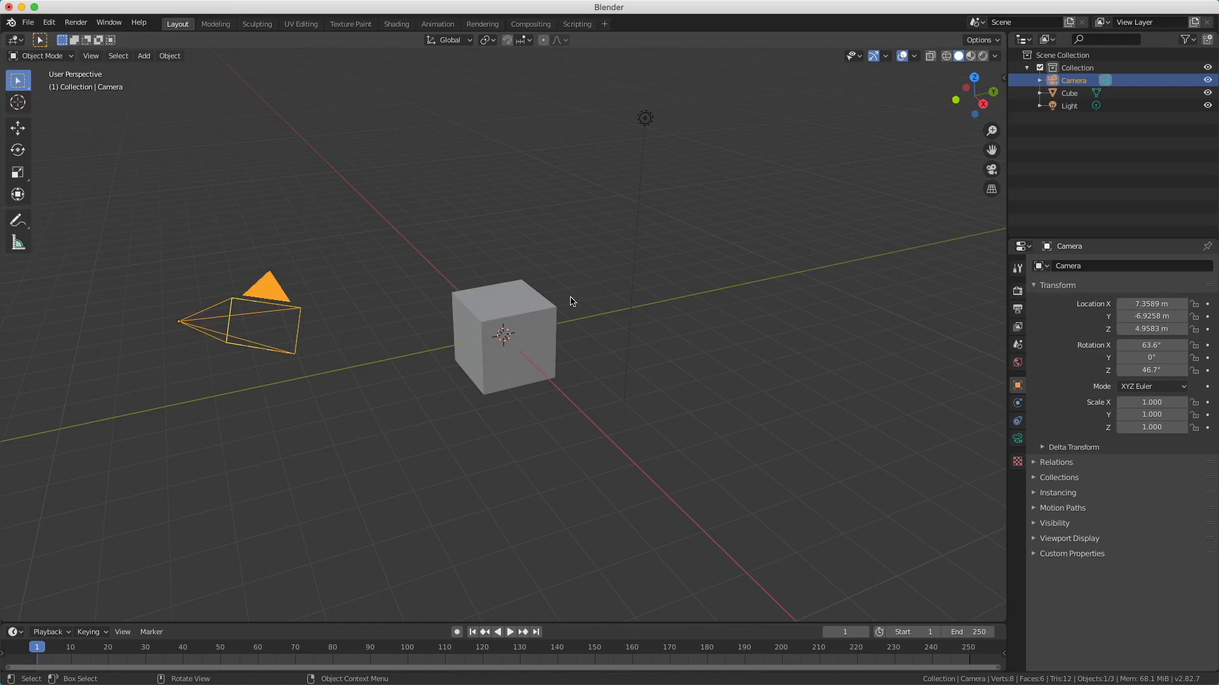
Select the Cube, then the Light, to check their transform values.
{"action": "left_click", "coordinate": [504, 334]}
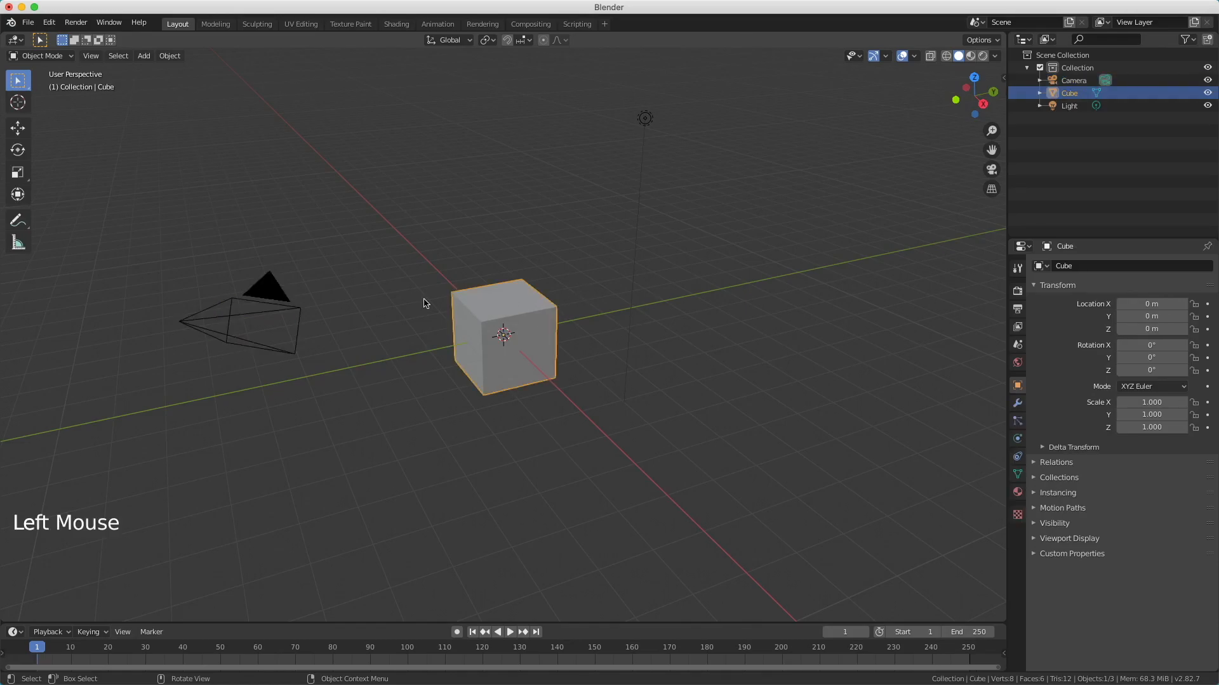
{"action": "left_click", "coordinate": [268, 292]}
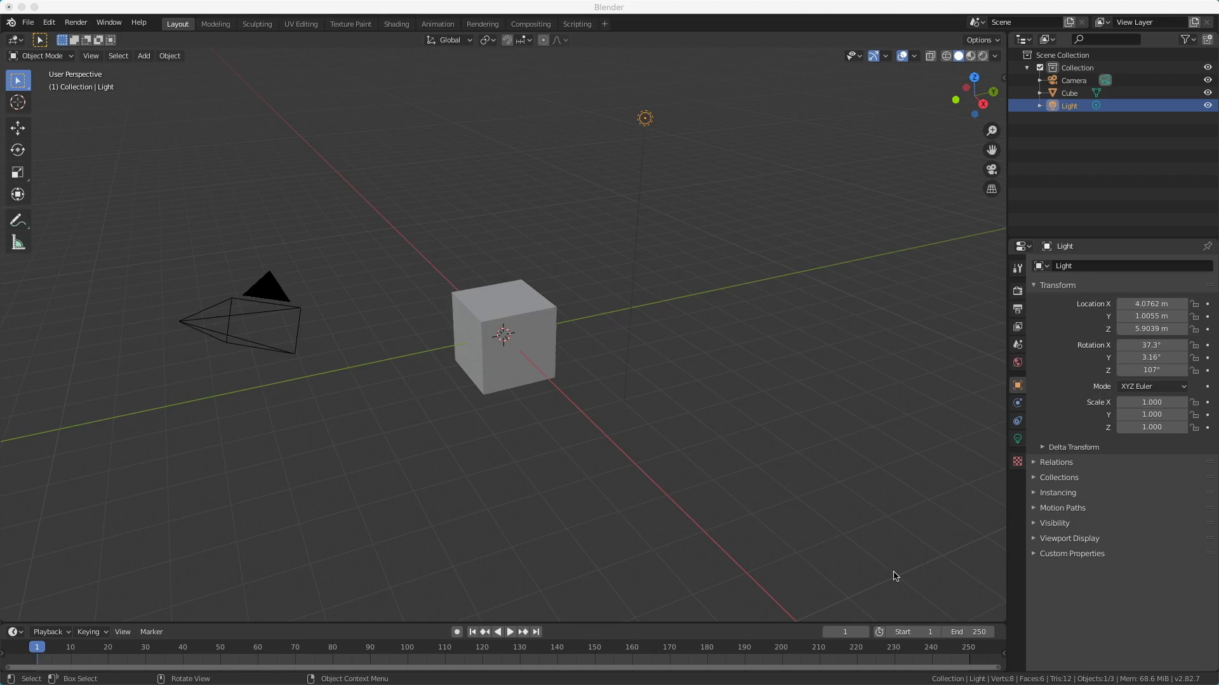
{"action": "mouse_move", "coordinate": [50, 245]}
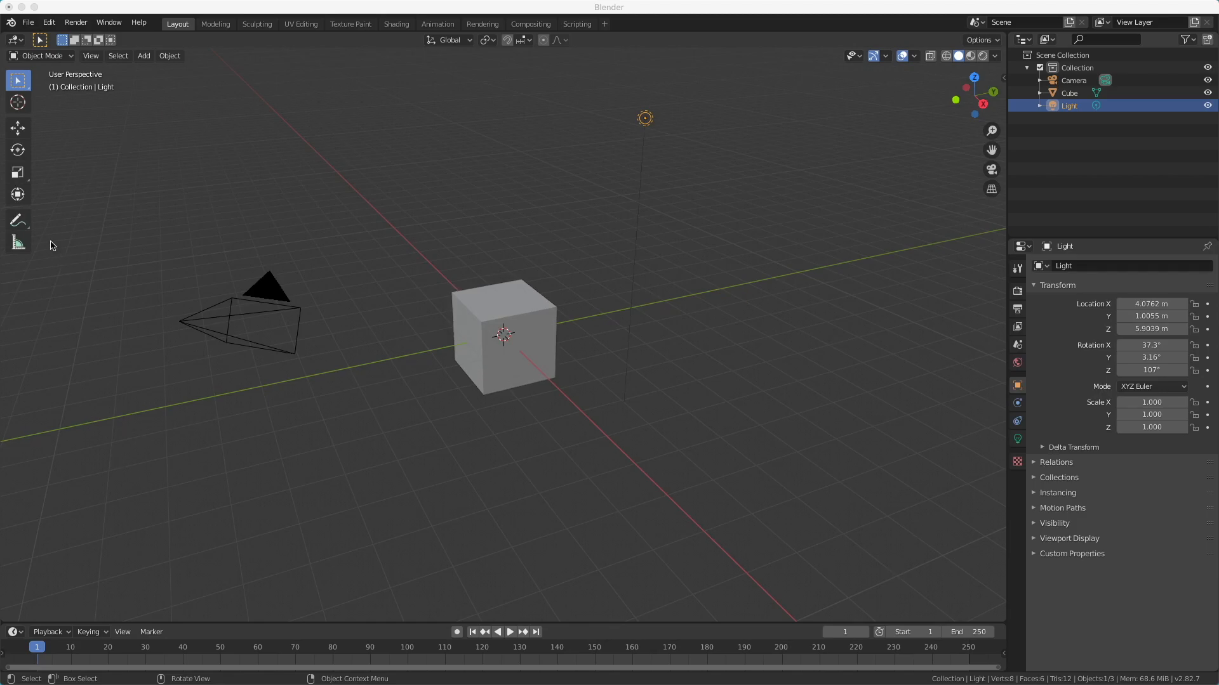
{"action": "mouse_move", "coordinate": [16, 149]}
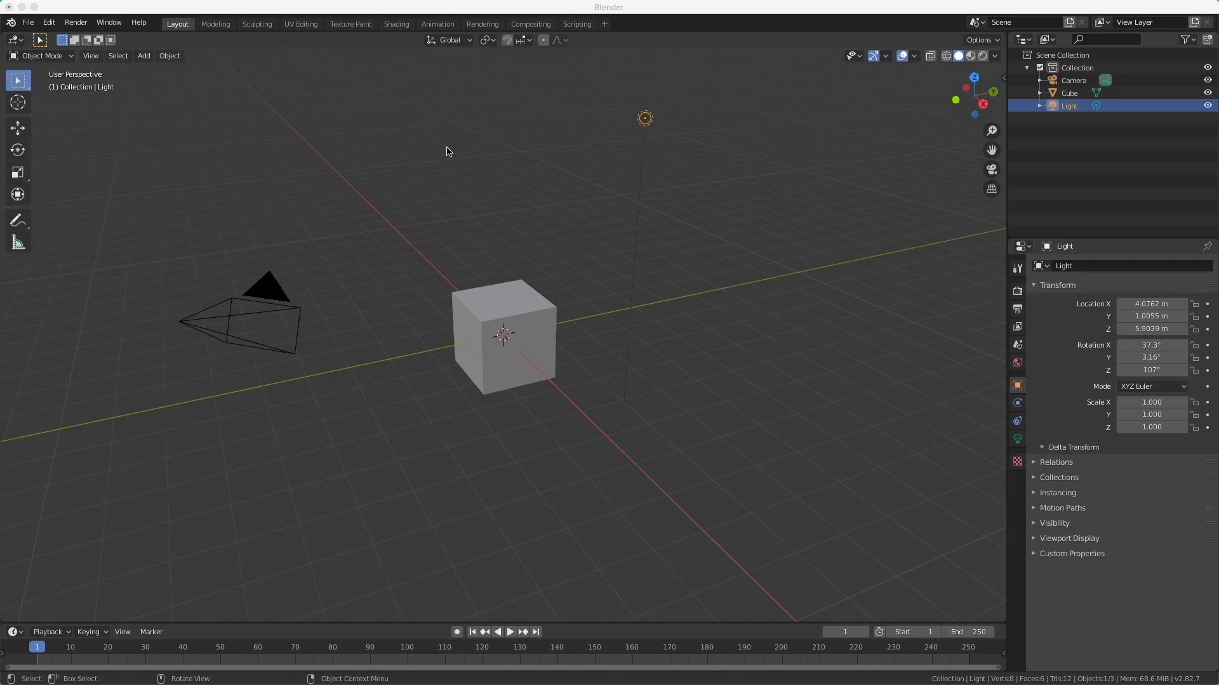
{"action": "mouse_move", "coordinate": [532, 528]}
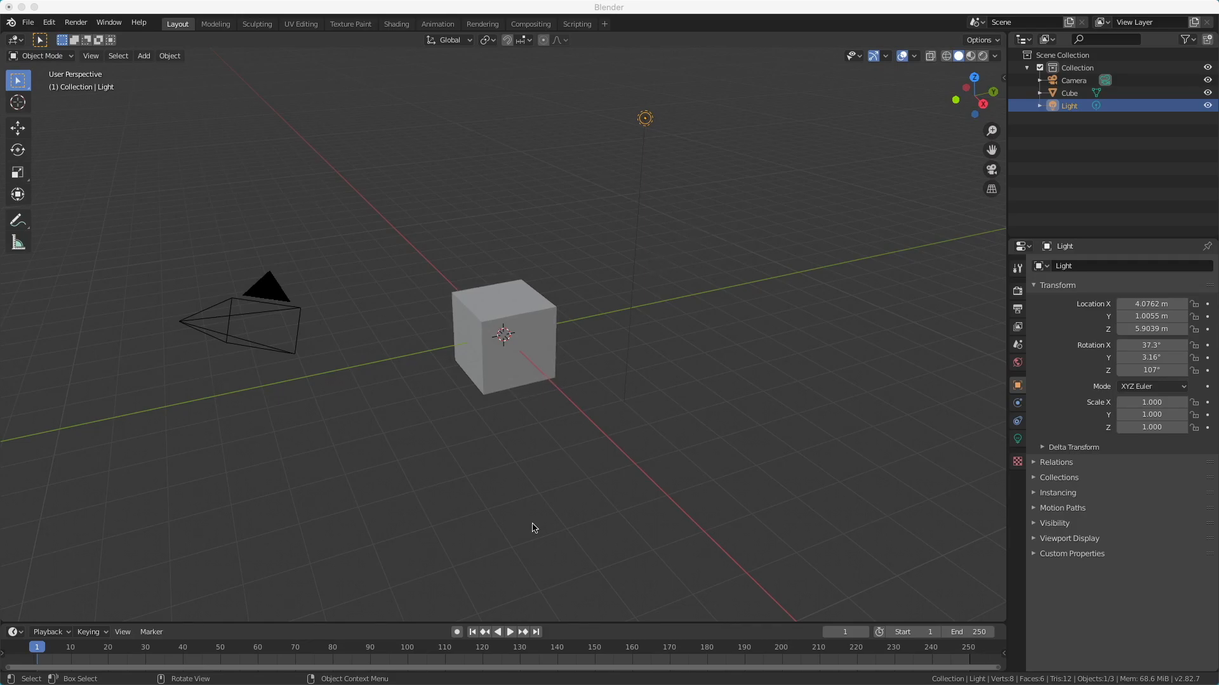
{"action": "mouse_move", "coordinate": [740, 412]}
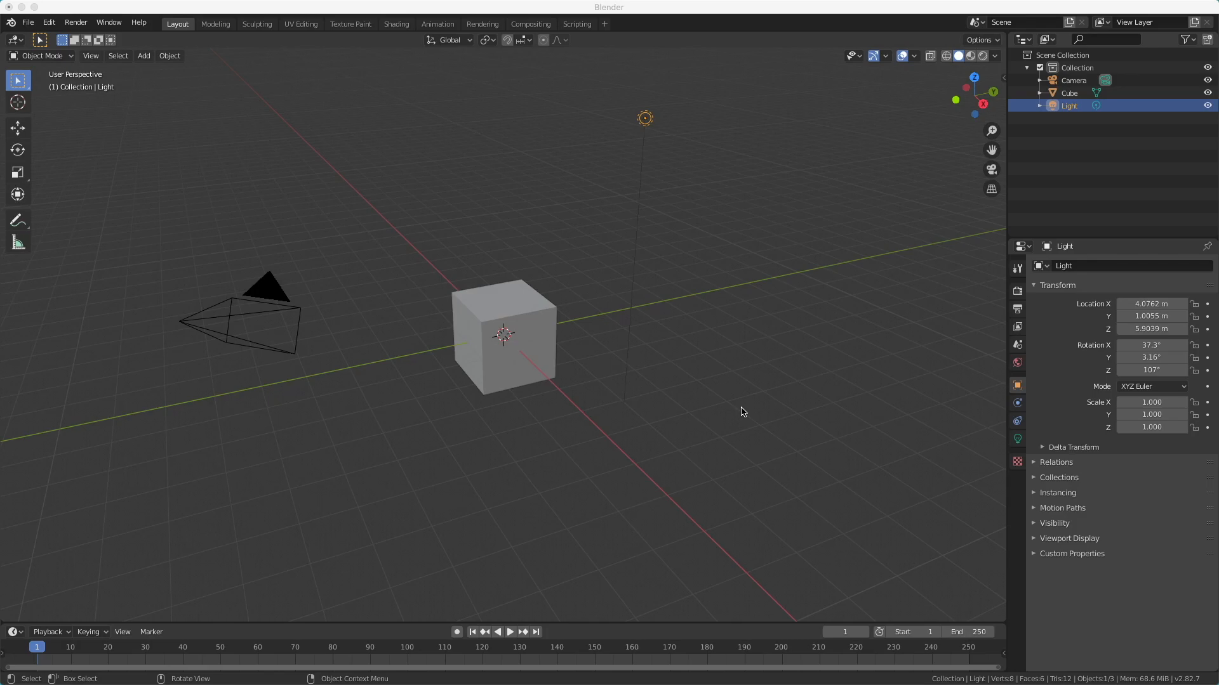
{"action": "mouse_move", "coordinate": [26, 676]}
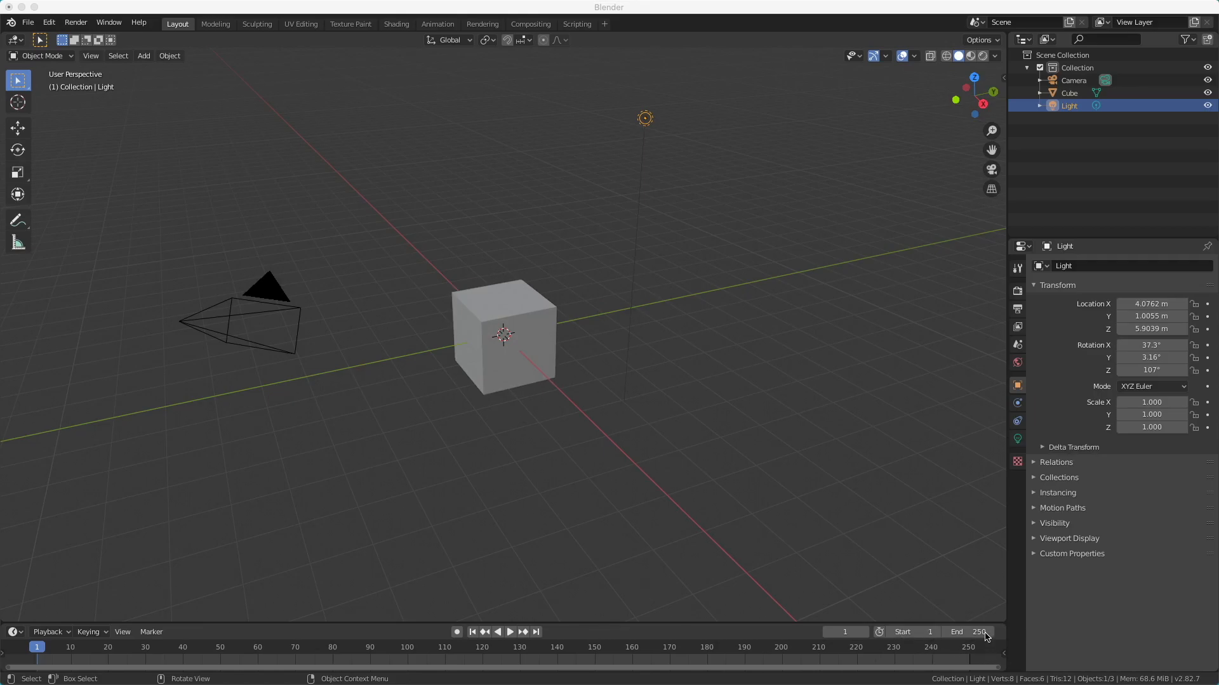
{"action": "mouse_move", "coordinate": [982, 614]}
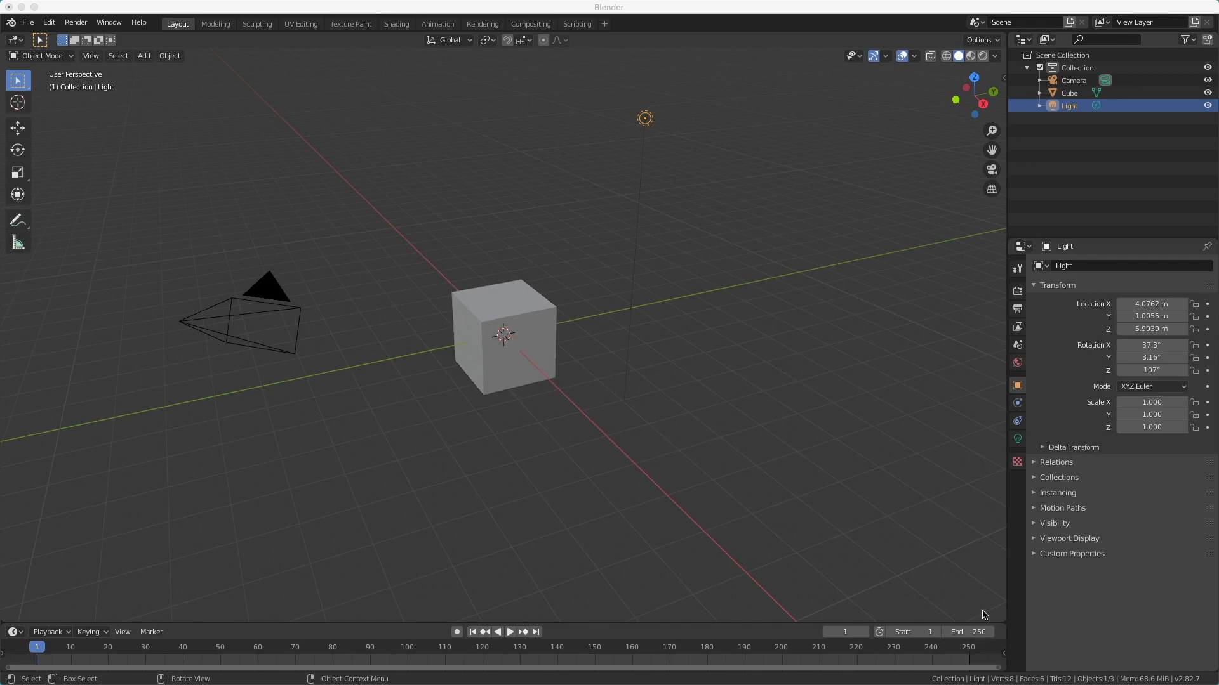
{"action": "mouse_move", "coordinate": [1048, 199]}
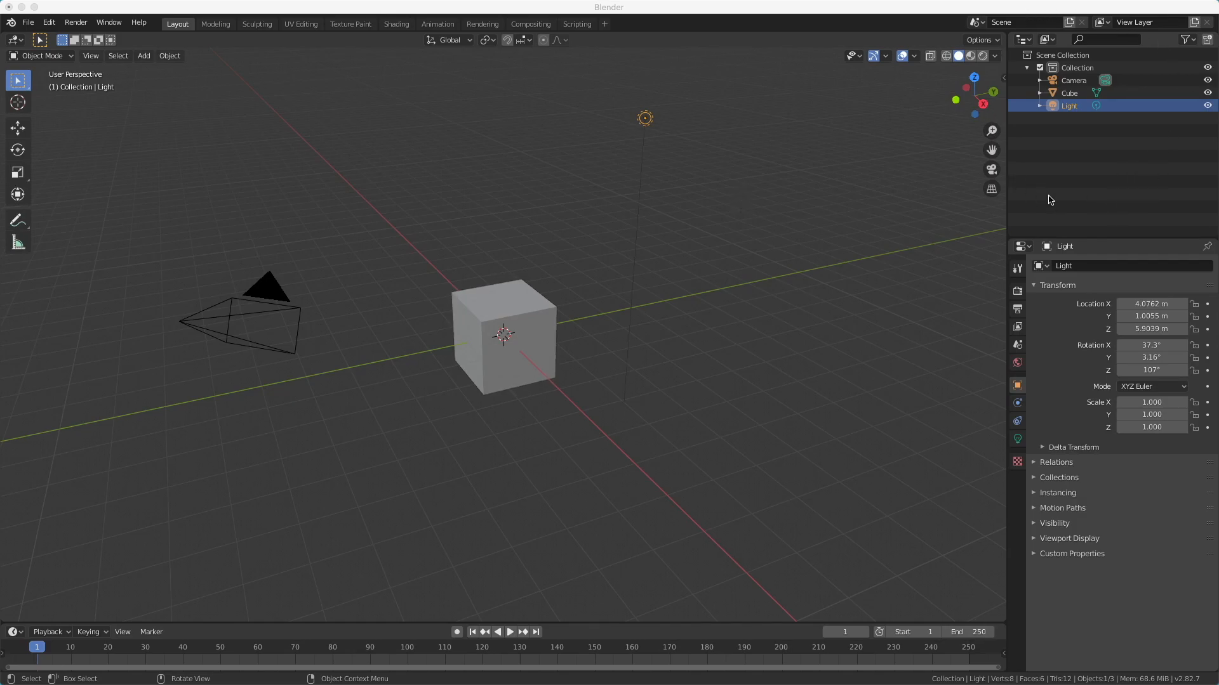
{"action": "mouse_move", "coordinate": [1088, 11]}
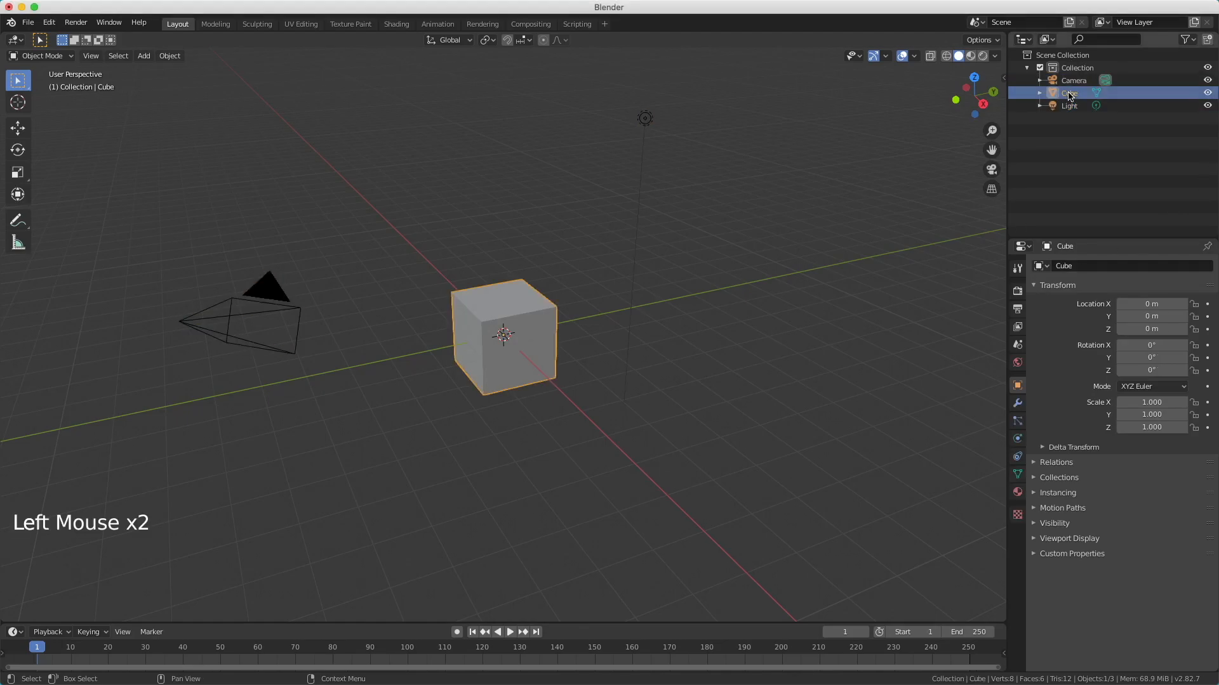
Select the Light and Cube, then show the material and Eevee render settings in the properties.
{"action": "left_click", "coordinate": [1069, 106]}
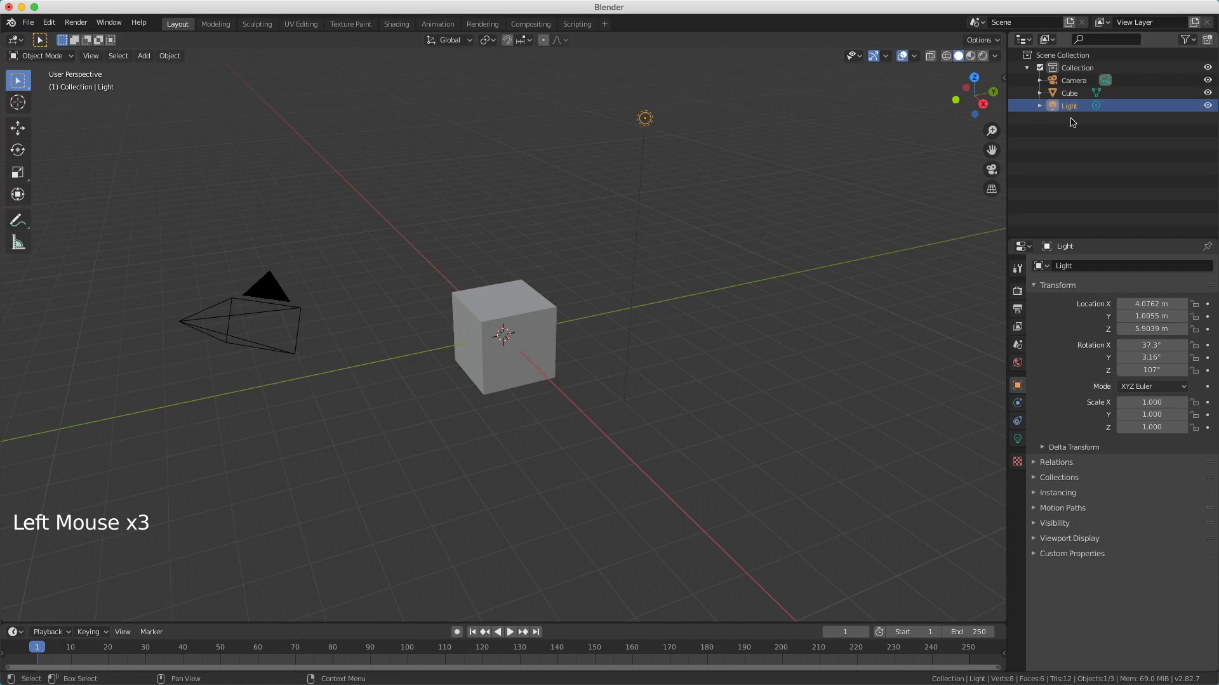
{"action": "mouse_move", "coordinate": [1072, 151]}
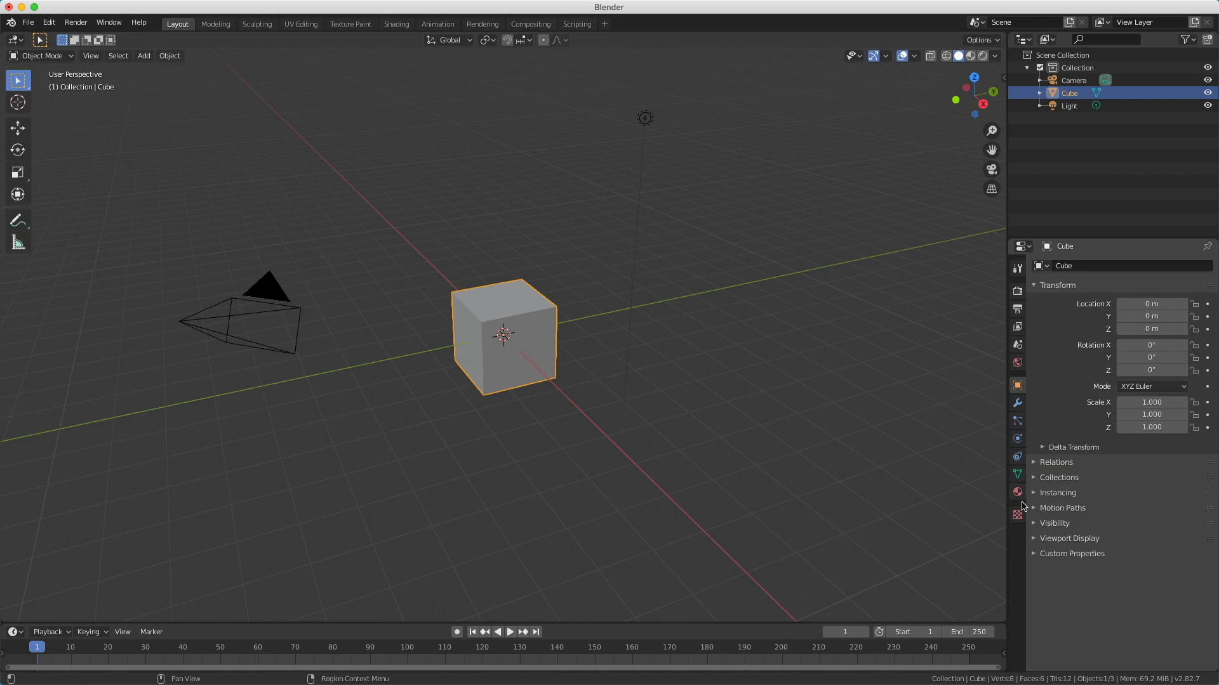
{"action": "left_click", "coordinate": [1017, 492]}
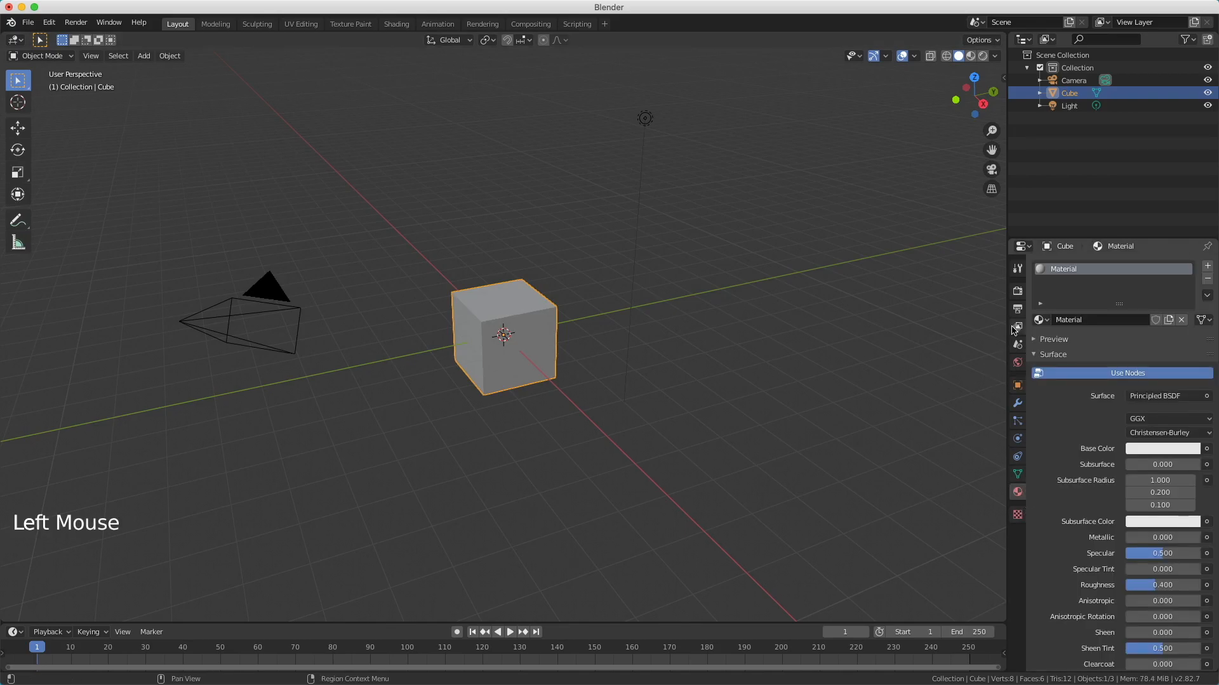
{"action": "left_click", "coordinate": [1016, 291]}
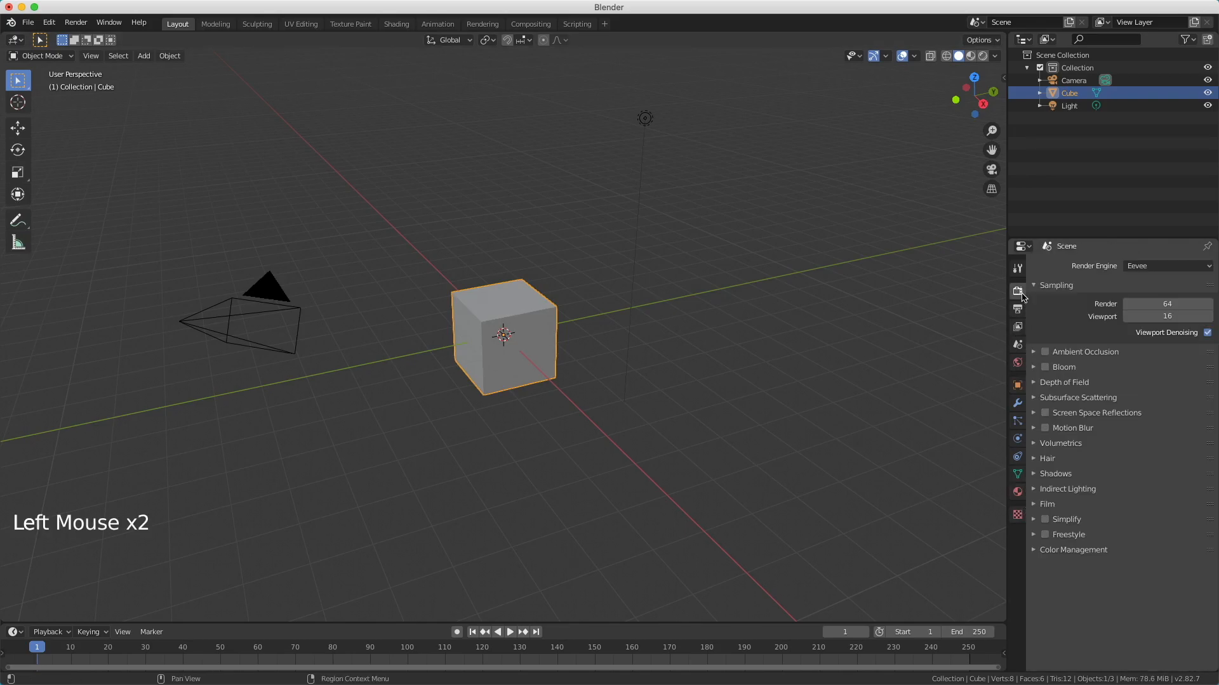
{"action": "left_click", "coordinate": [268, 295]}
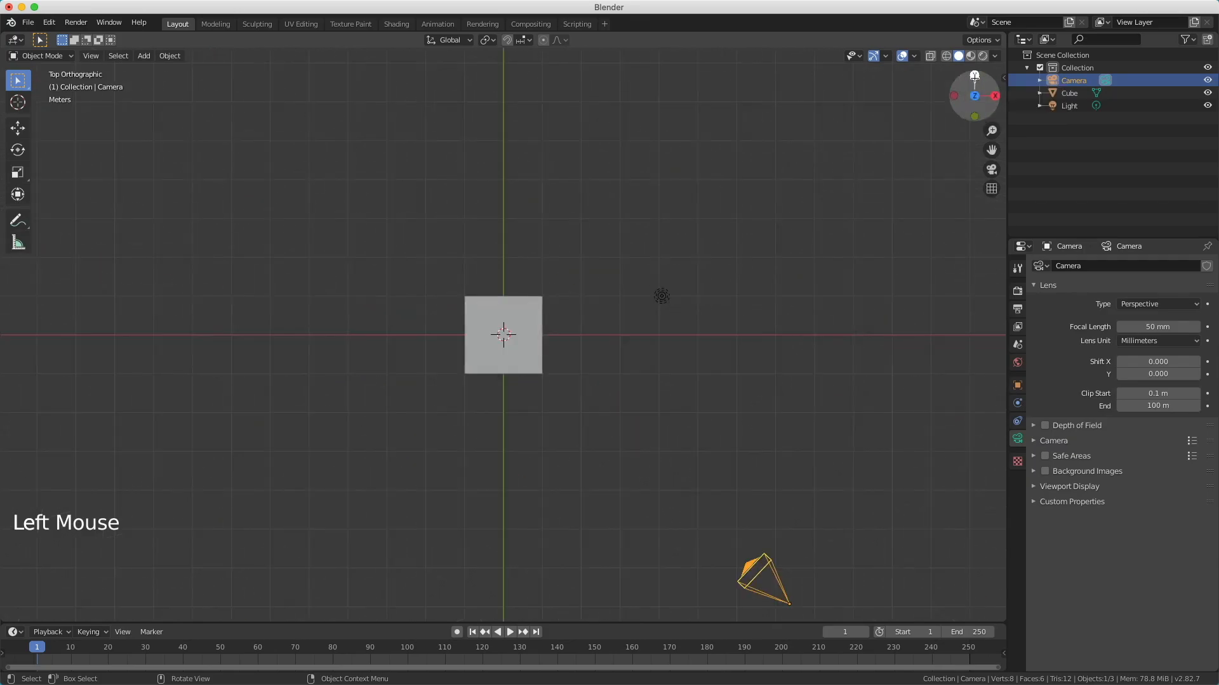
Snap the viewport to side and axis orthographic views with the navigation gizmo.
{"action": "left_click", "coordinate": [994, 95]}
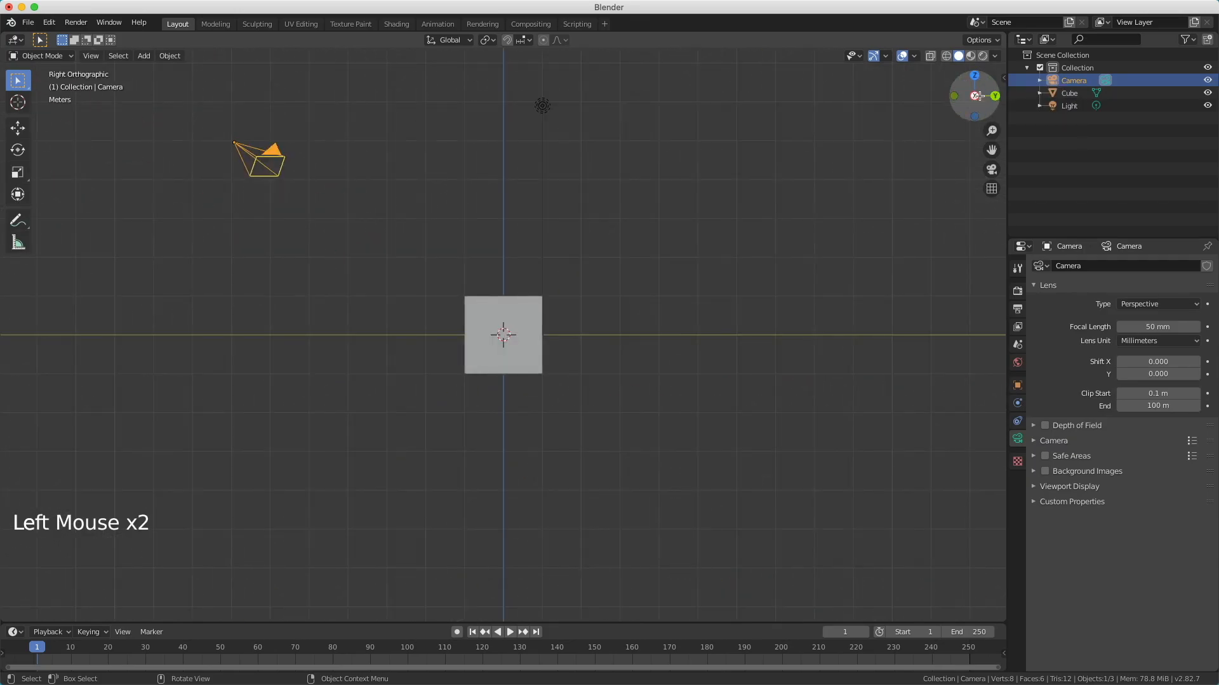
{"action": "left_click", "coordinate": [954, 95]}
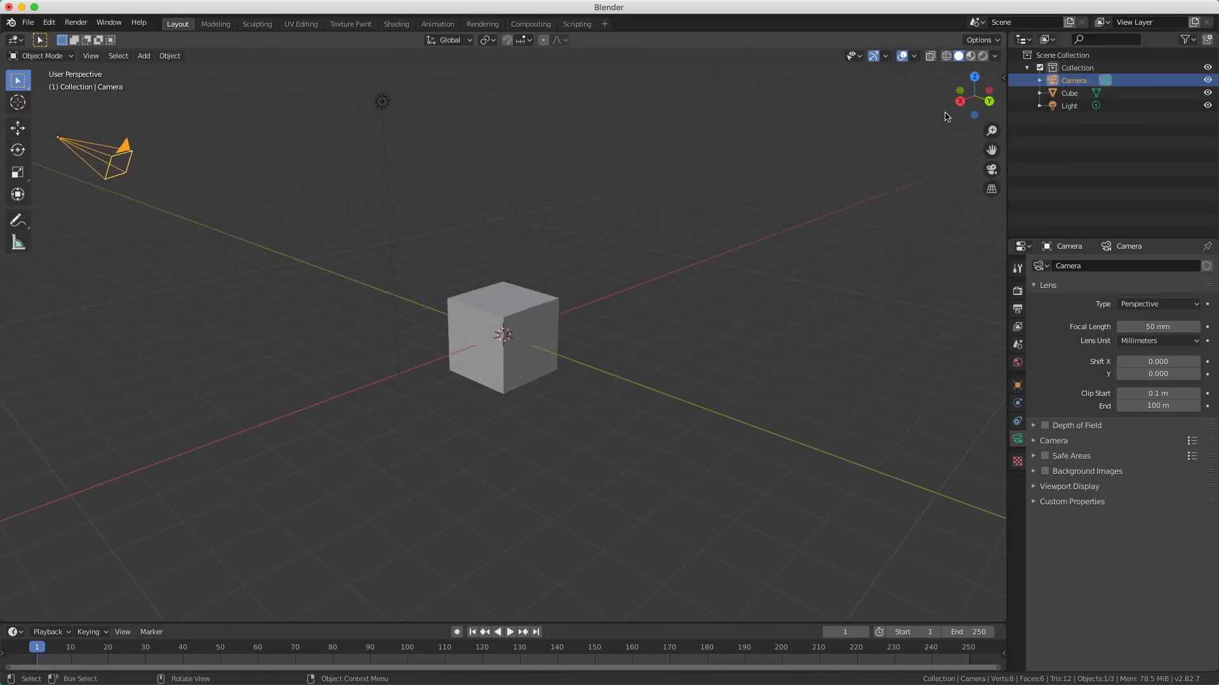
{"action": "mouse_move", "coordinate": [961, 102]}
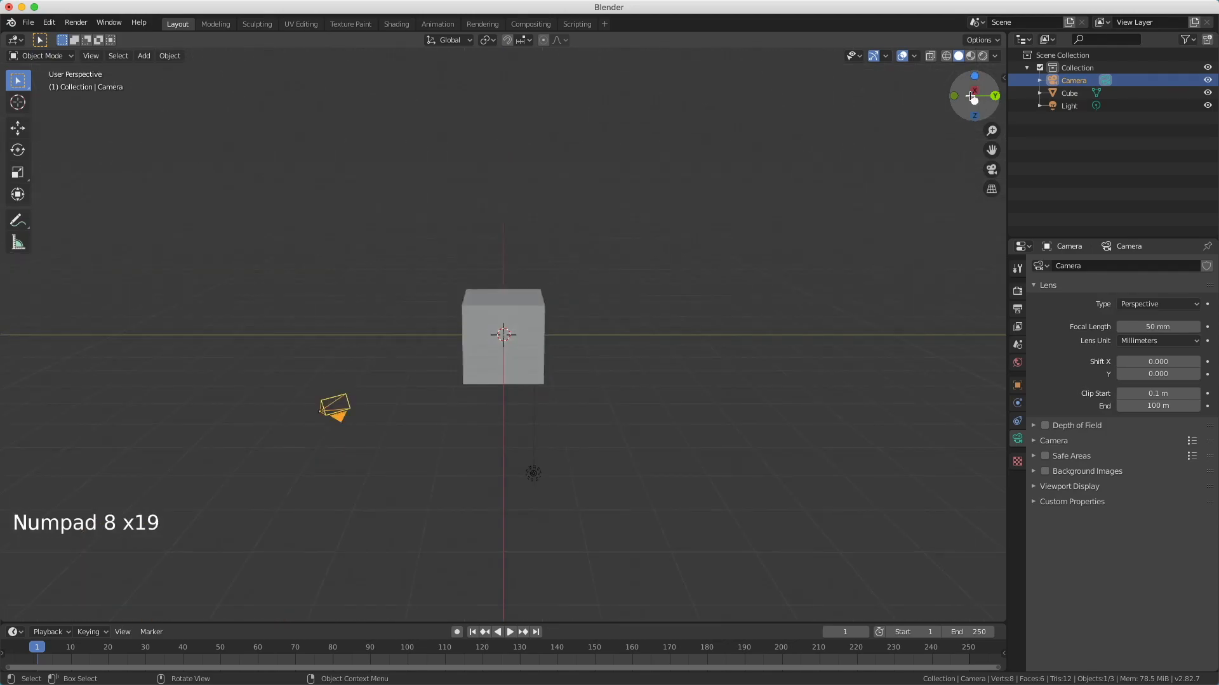
Orbit the view in small numpad steps, then look straight down on the scene from above.
{"action": "key", "text": "KP_2"}
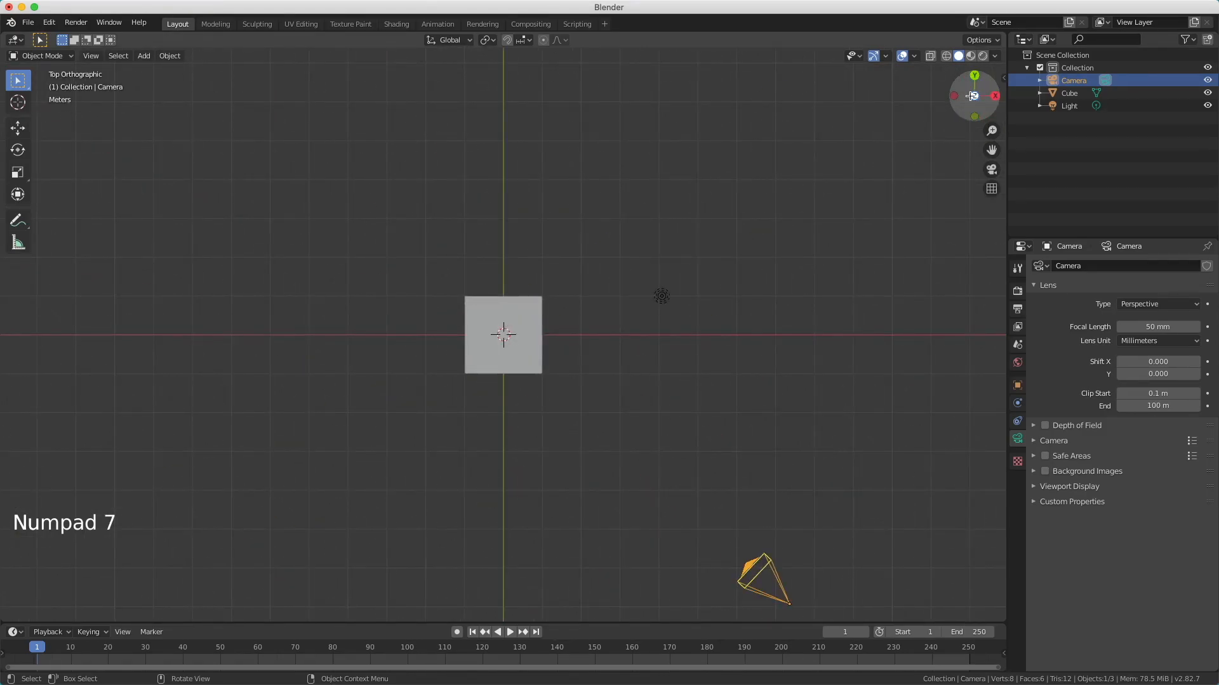
{"action": "key", "text": "KP_9"}
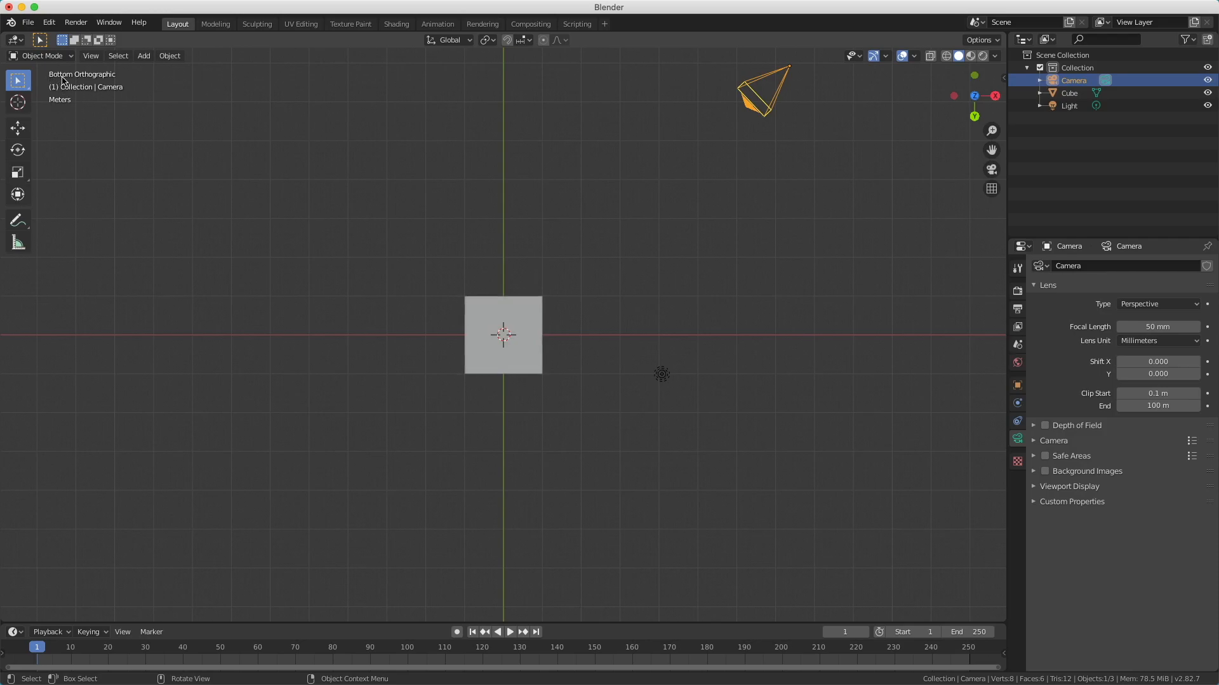
{"action": "mouse_move", "coordinate": [145, 84]}
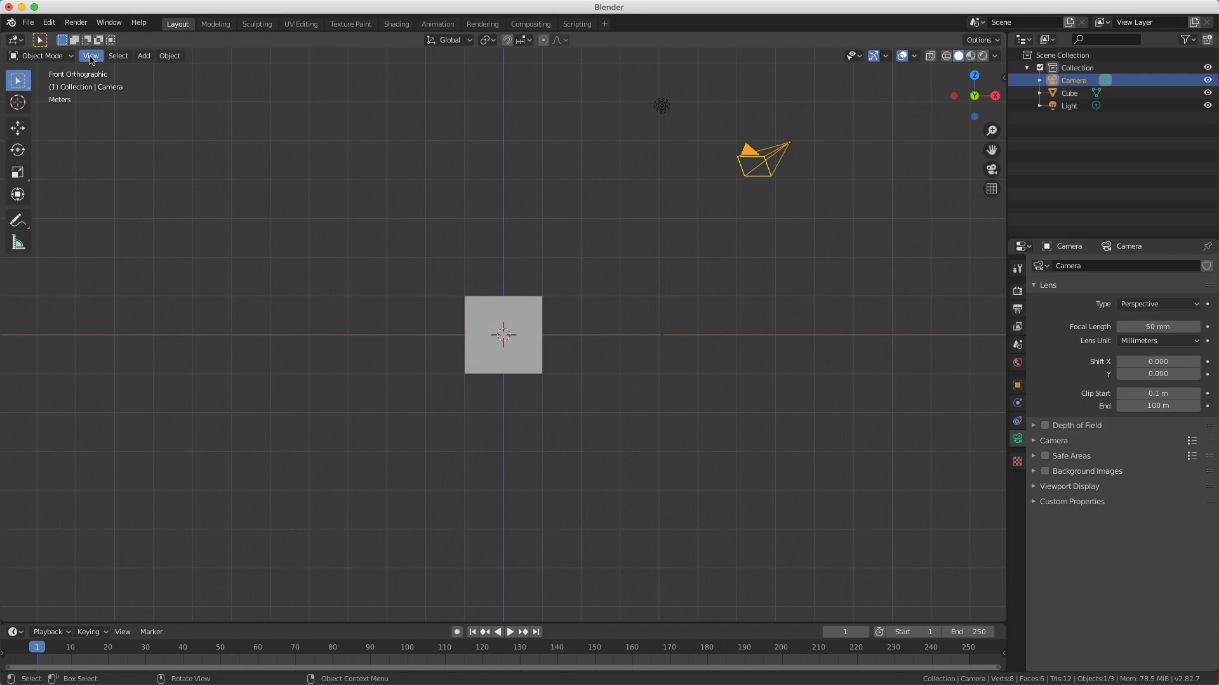
Set the viewport to the Front, then the Back preset viewpoint from View > Viewpoint.
{"action": "left_click", "coordinate": [91, 55]}
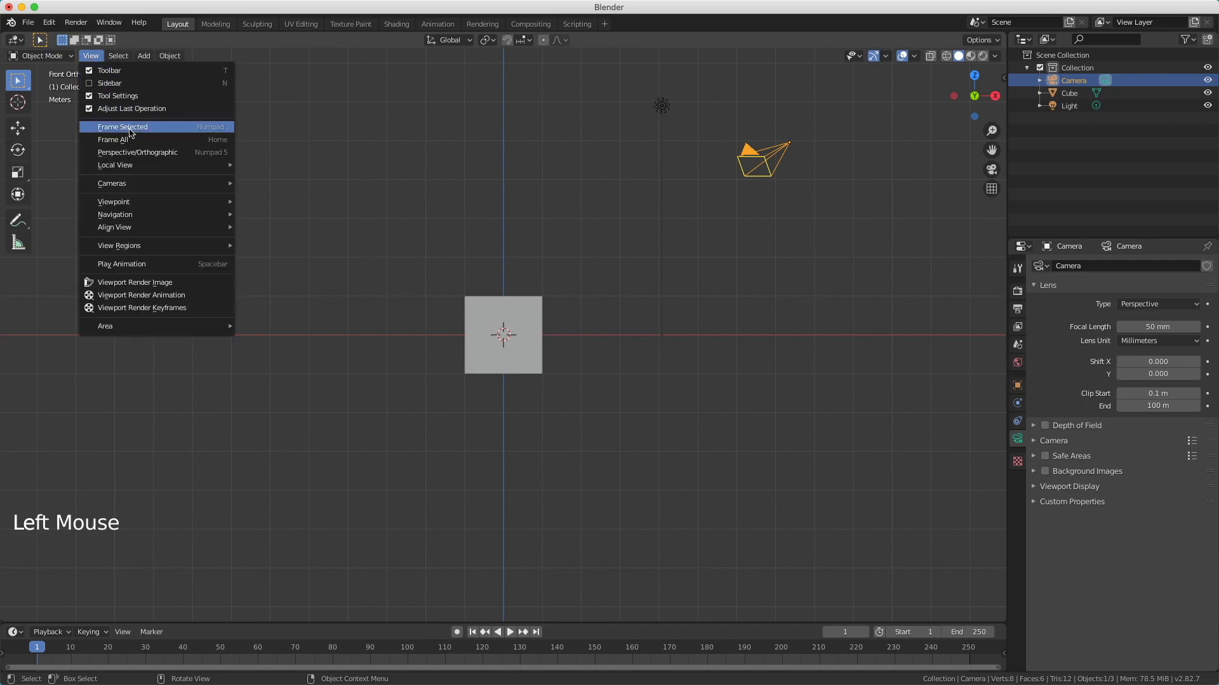
{"action": "mouse_move", "coordinate": [113, 201]}
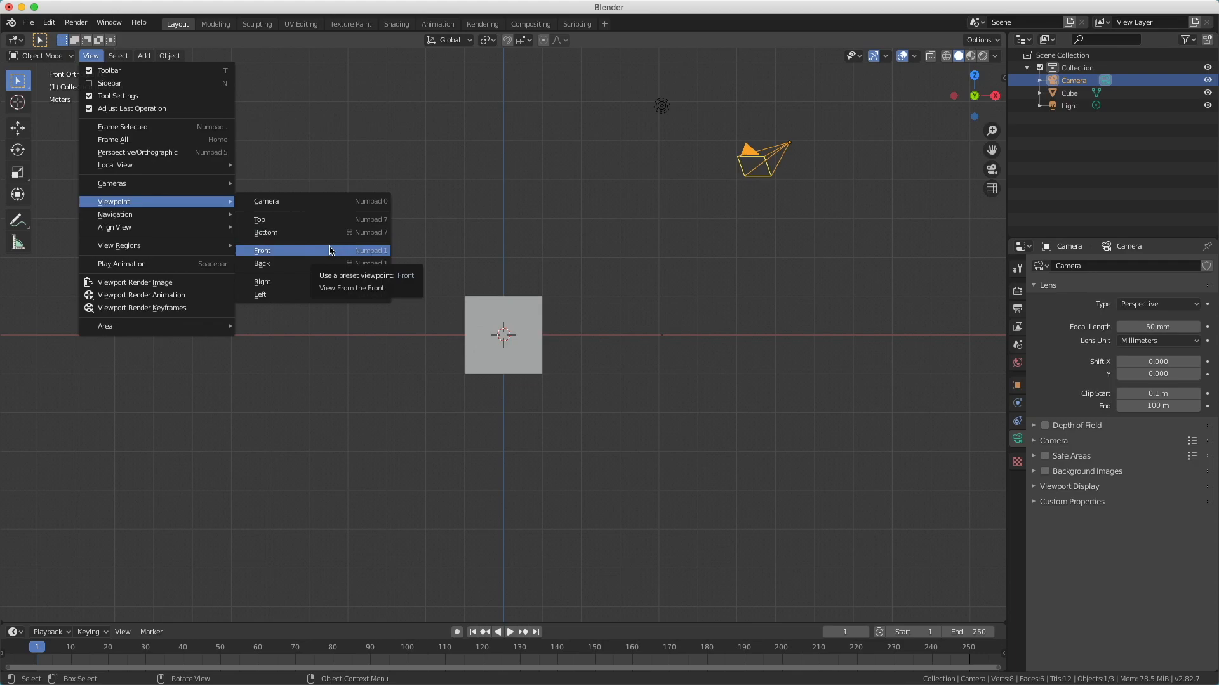
{"action": "left_click", "coordinate": [262, 251]}
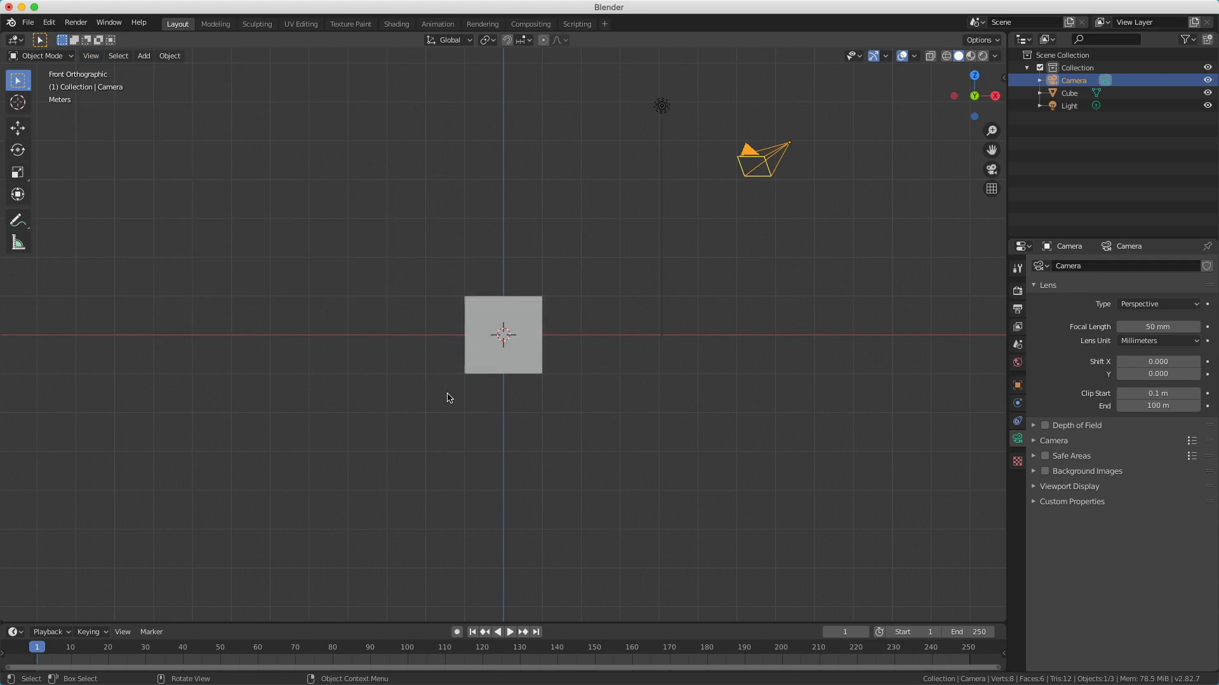
{"action": "left_click", "coordinate": [91, 54]}
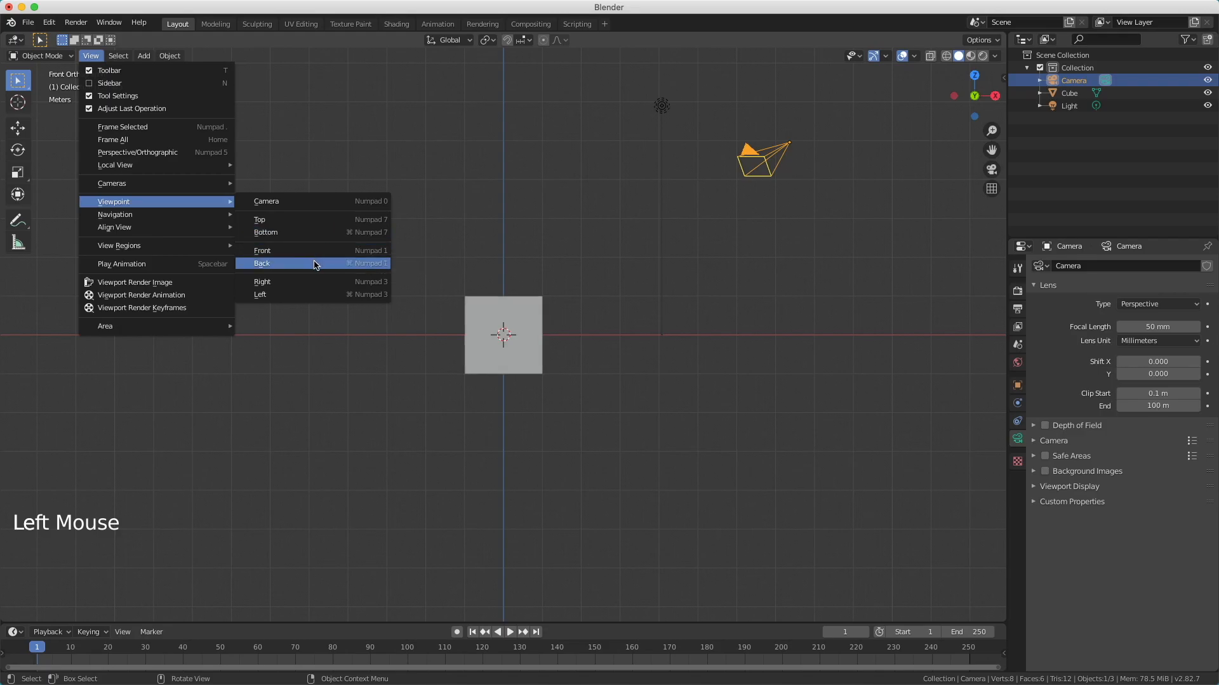
{"action": "left_click", "coordinate": [262, 263]}
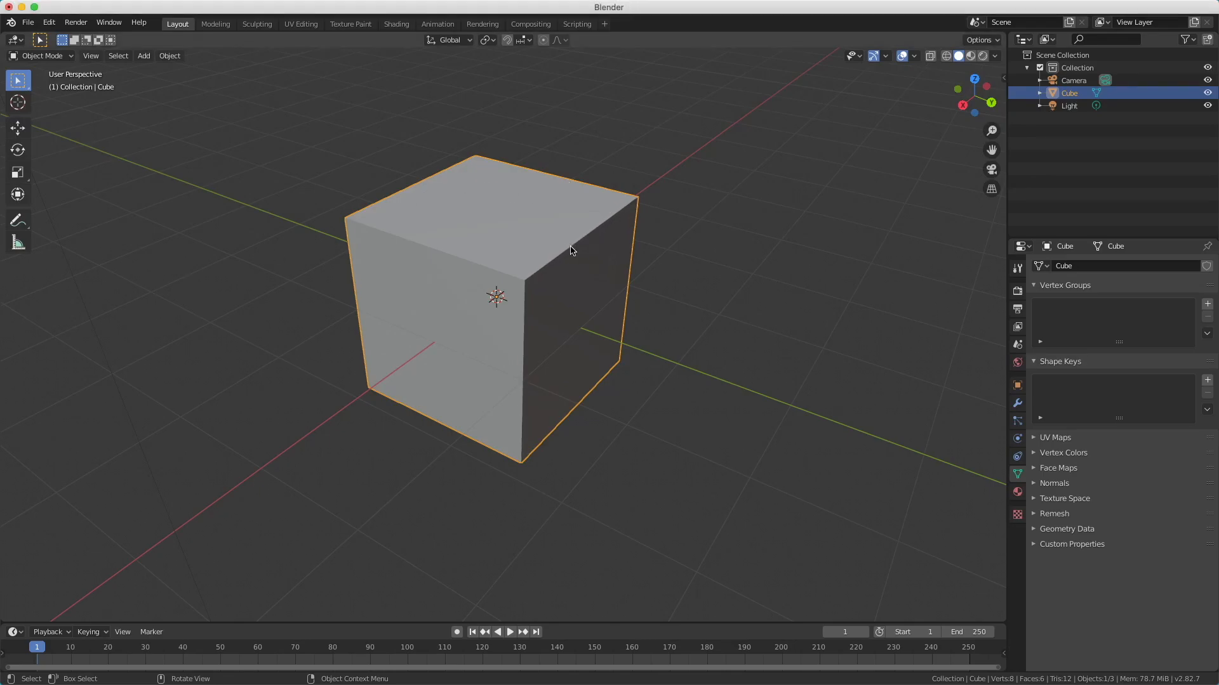
{"action": "mouse_move", "coordinate": [535, 286]}
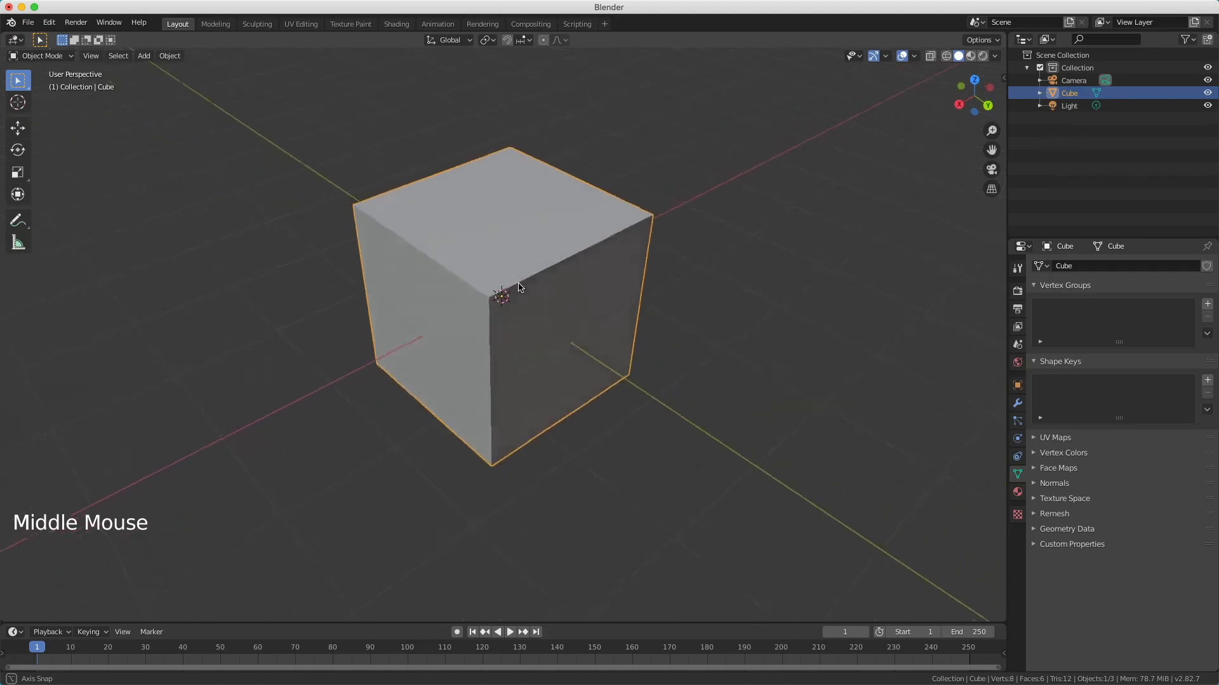
Orbit the view around the cube to a higher angle showing its top face.
{"action": "left_click_drag", "start_coordinate": [516, 288], "coordinate": [561, 298]}
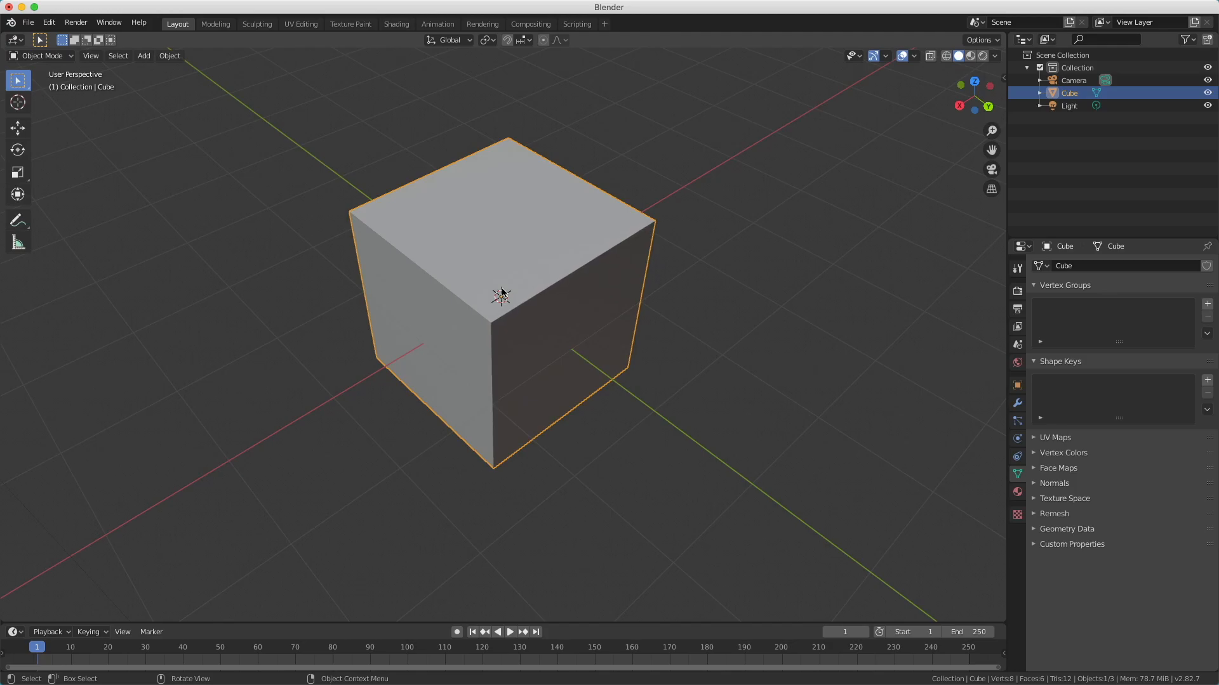
{"action": "mouse_move", "coordinate": [697, 411]}
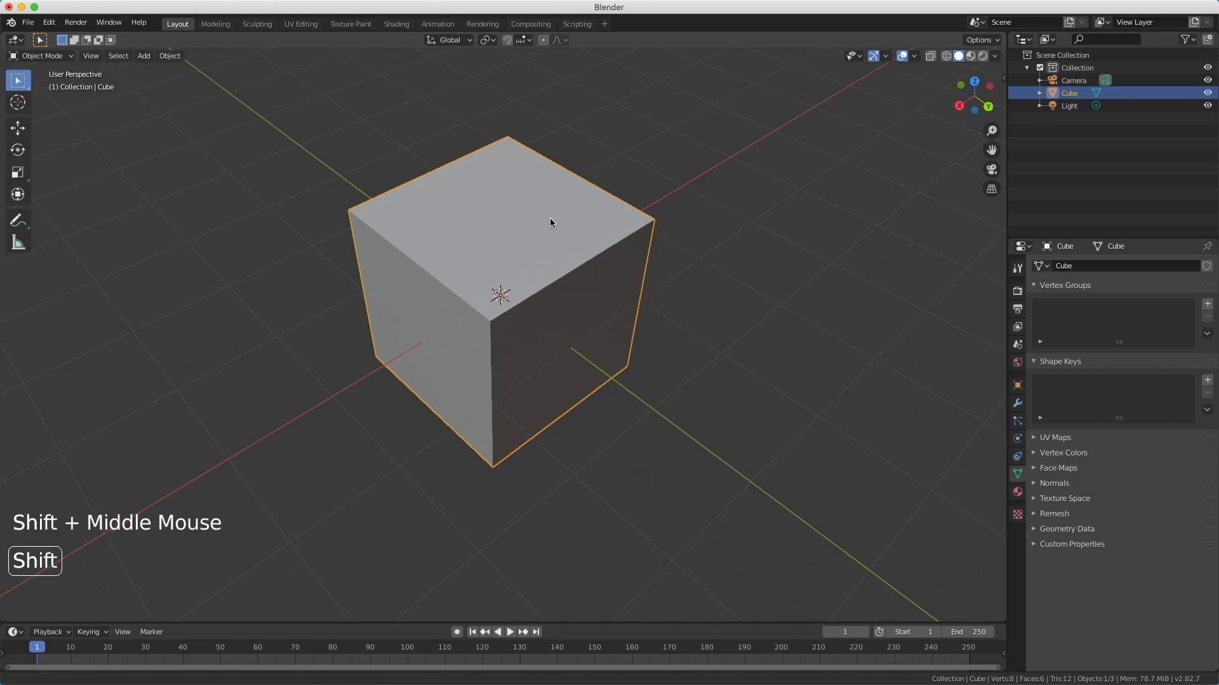
{"action": "left_click_drag", "start_coordinate": [550, 224], "coordinate": [498, 253]}
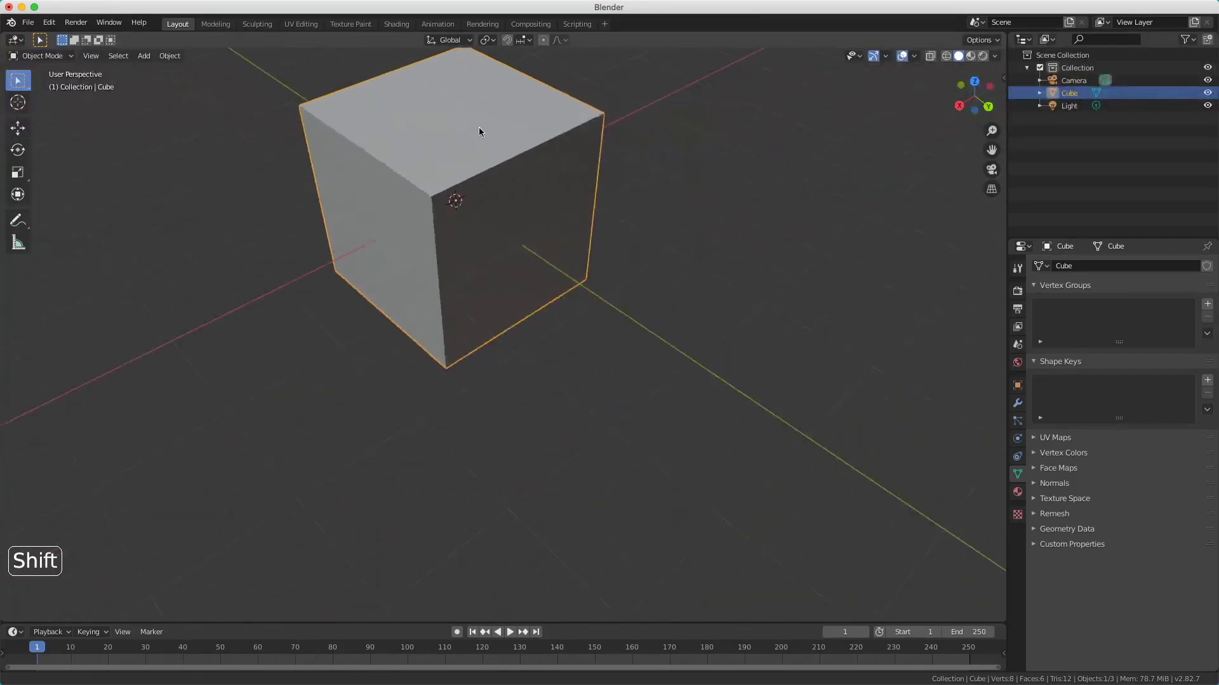
{"action": "left_click_drag", "start_coordinate": [479, 131], "coordinate": [518, 226]}
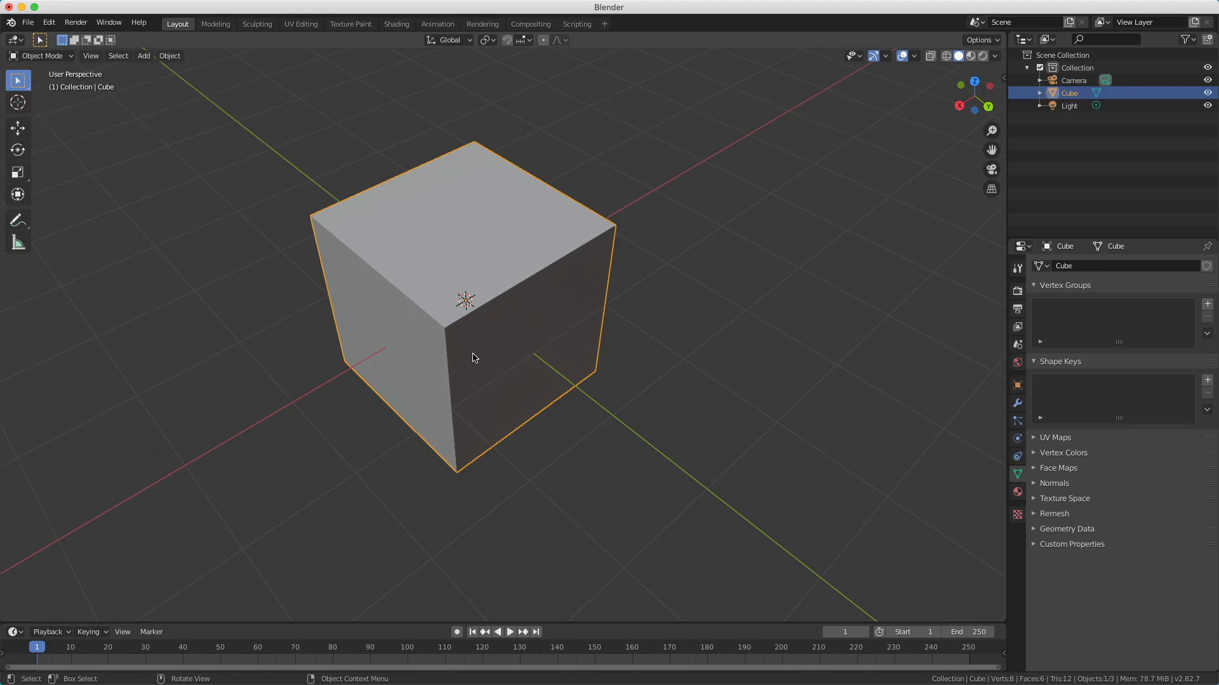
{"action": "scroll", "scroll_direction": "up", "scroll_amount": 3}
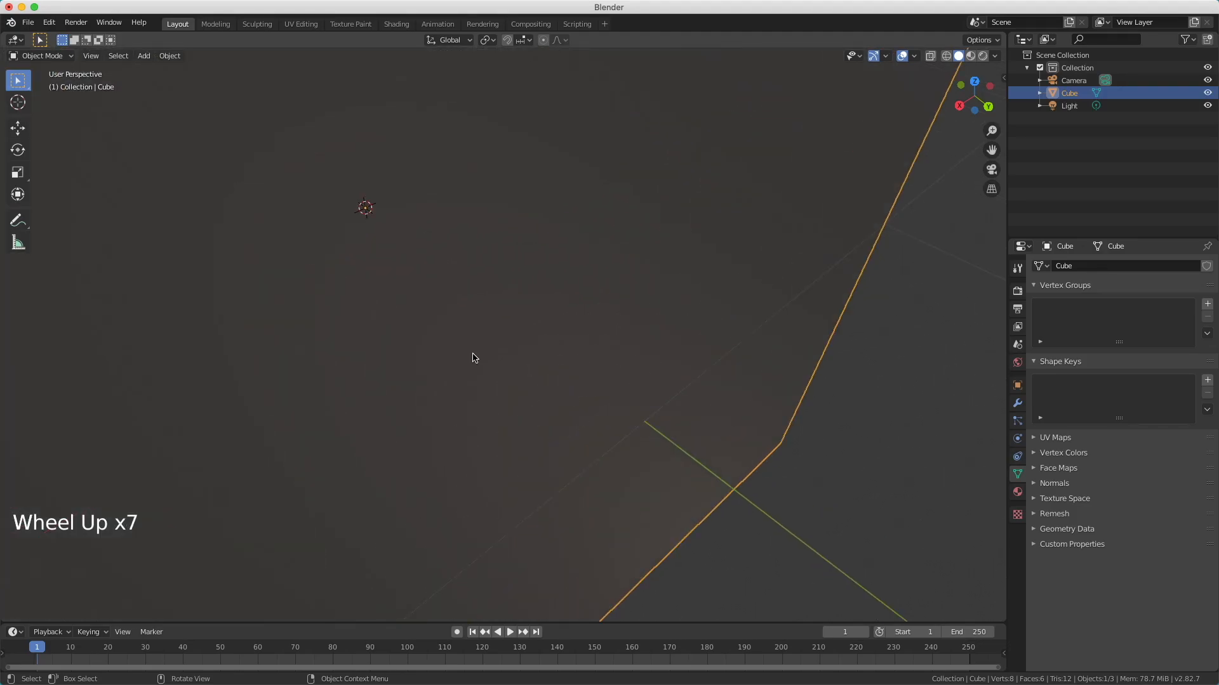
{"action": "scroll", "scroll_direction": "down", "scroll_amount": 3}
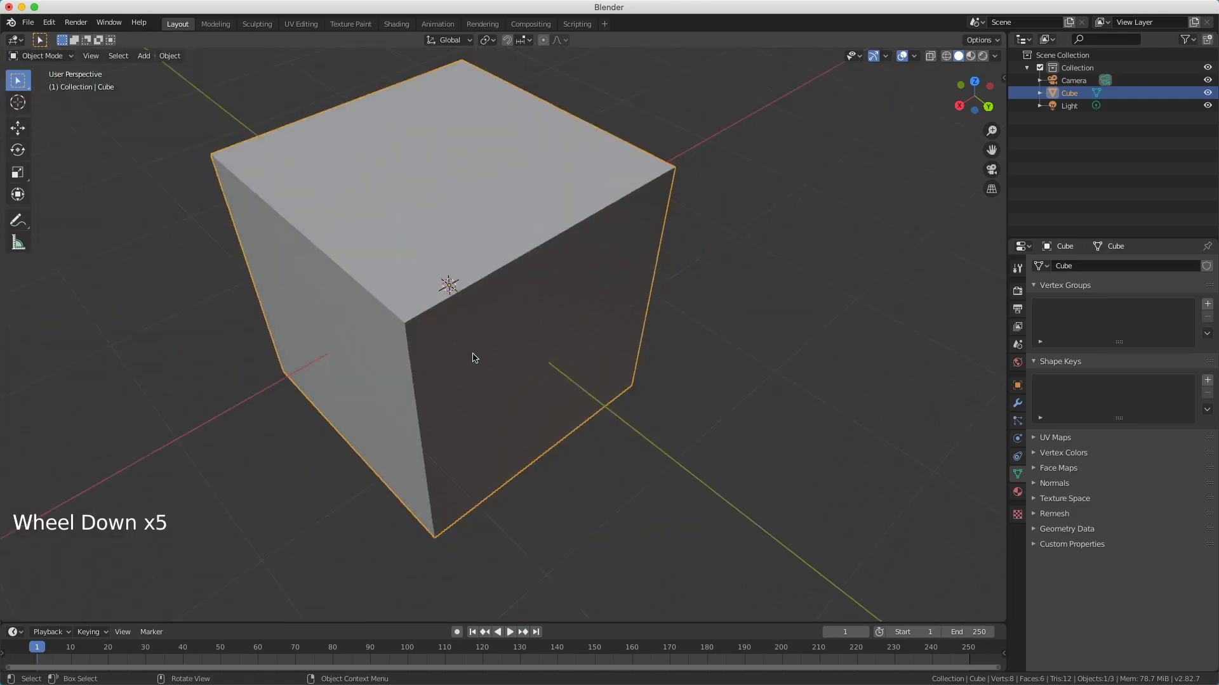
{"action": "scroll", "scroll_direction": "down", "scroll_amount": 3}
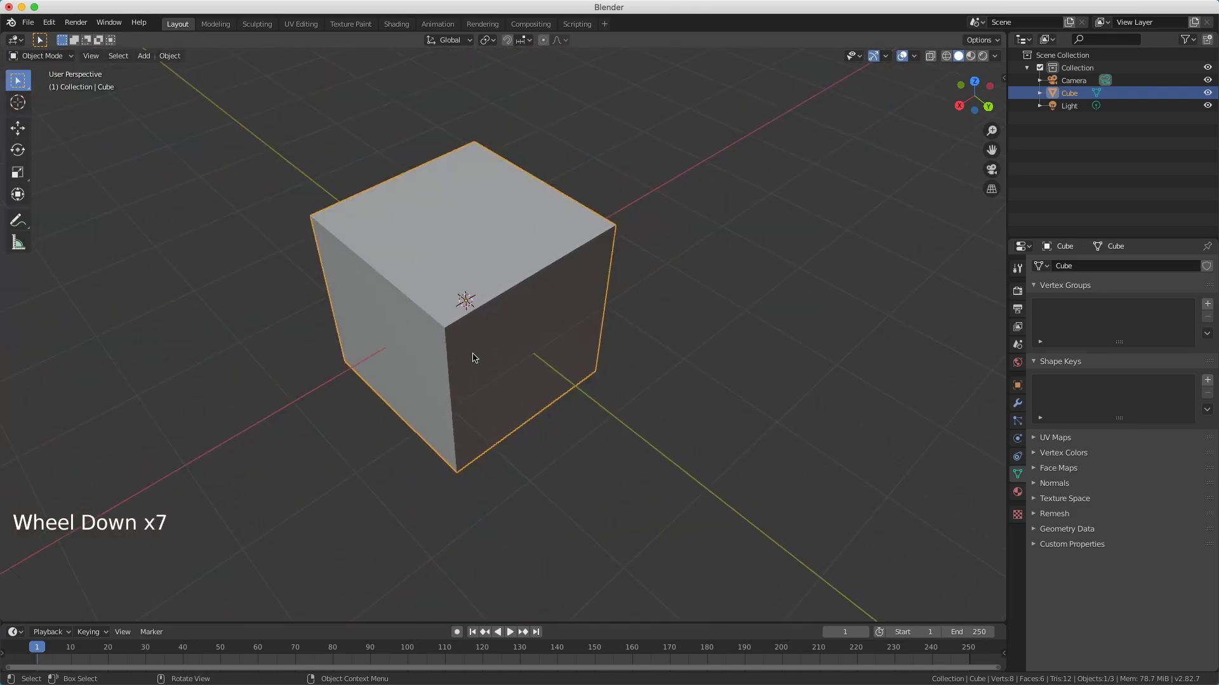
{"action": "scroll", "scroll_direction": "down", "scroll_amount": 3}
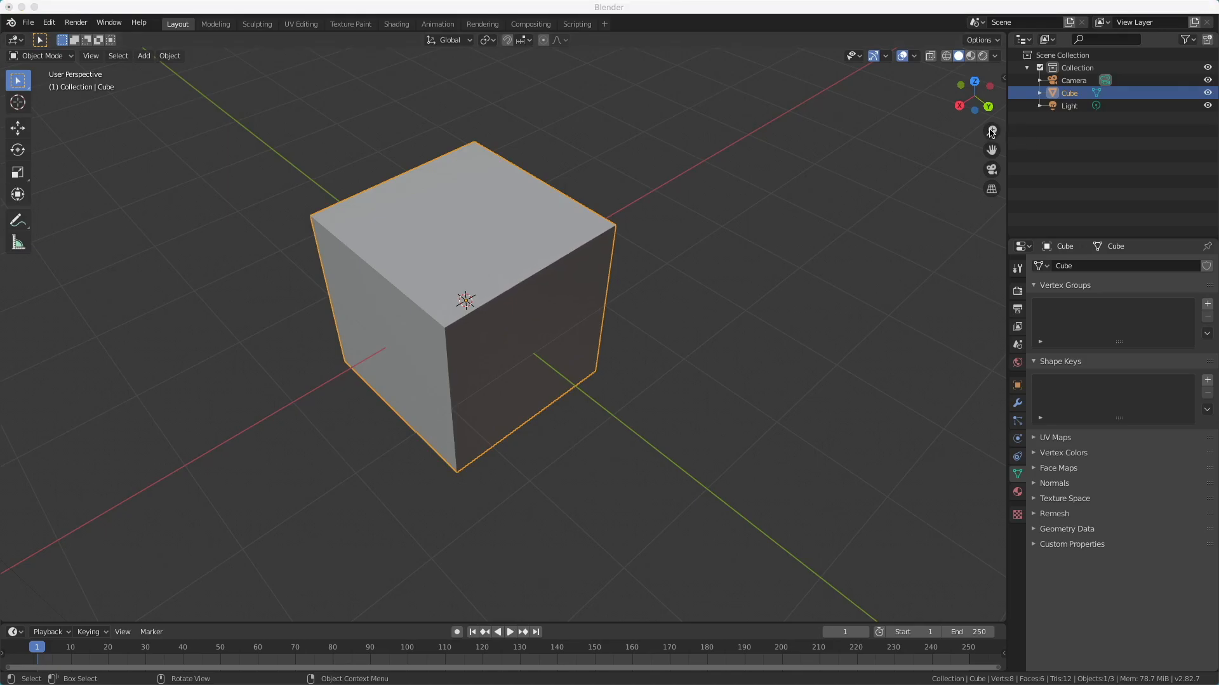
{"action": "mouse_move", "coordinate": [991, 148]}
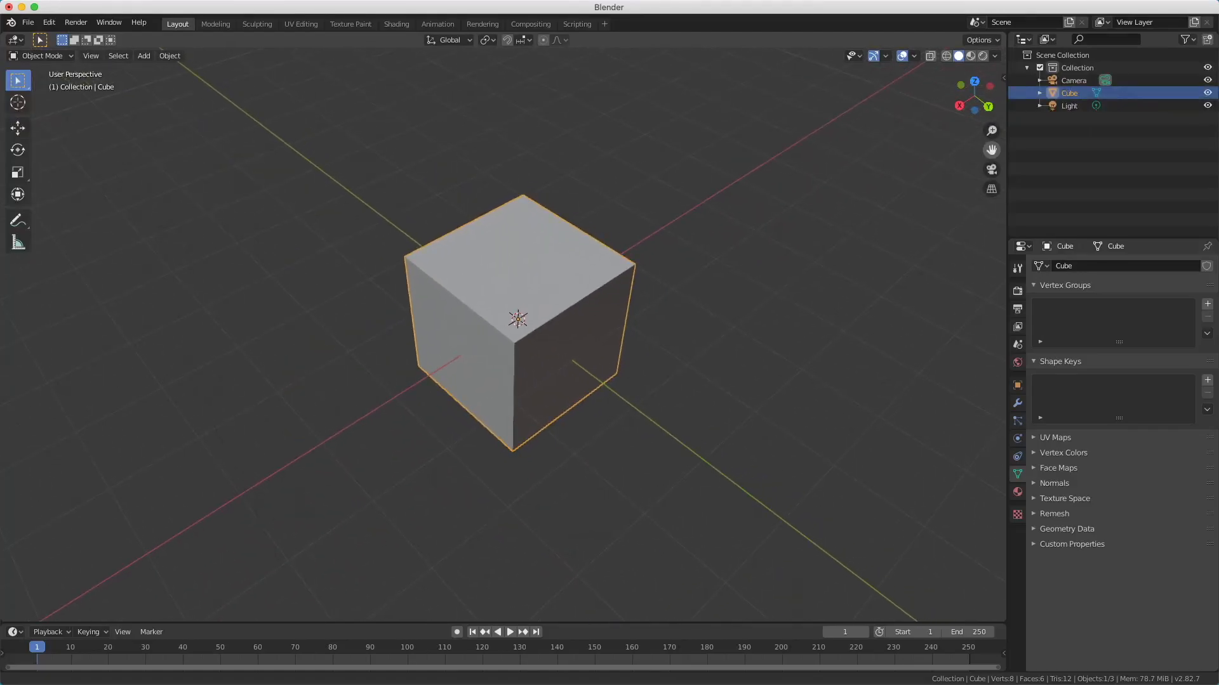
{"action": "mouse_move", "coordinate": [992, 169]}
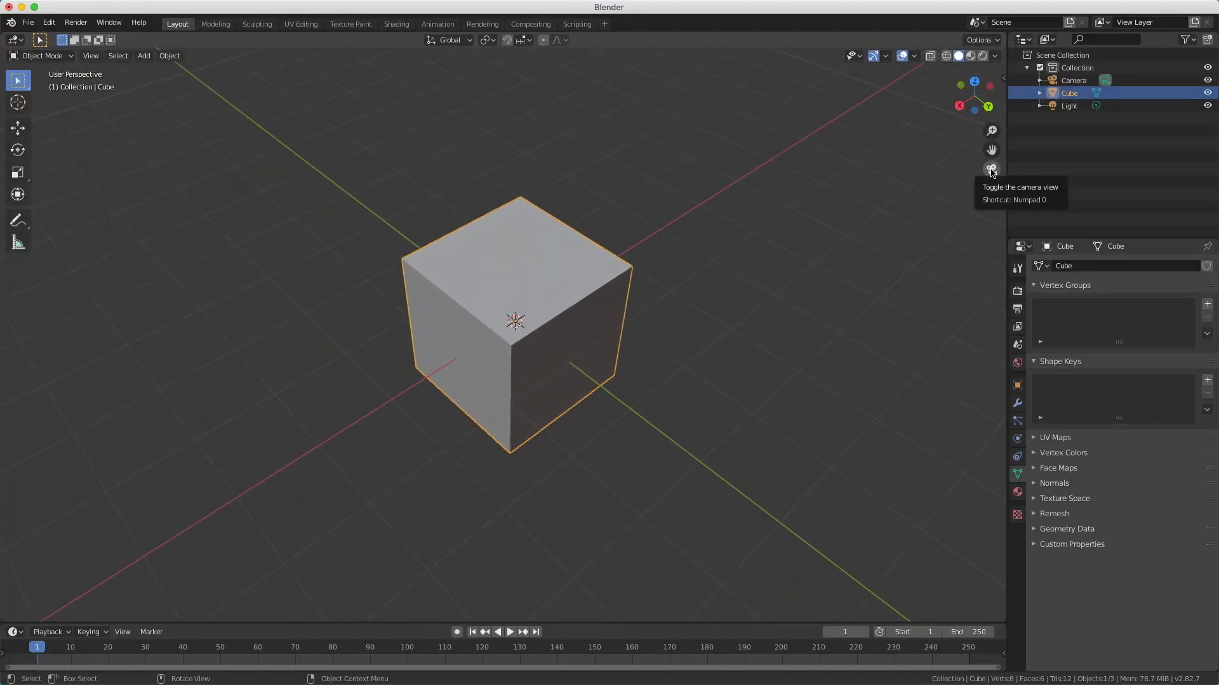
Look through the scene camera so the cube sits inside the camera frame.
{"action": "left_click", "coordinate": [991, 169]}
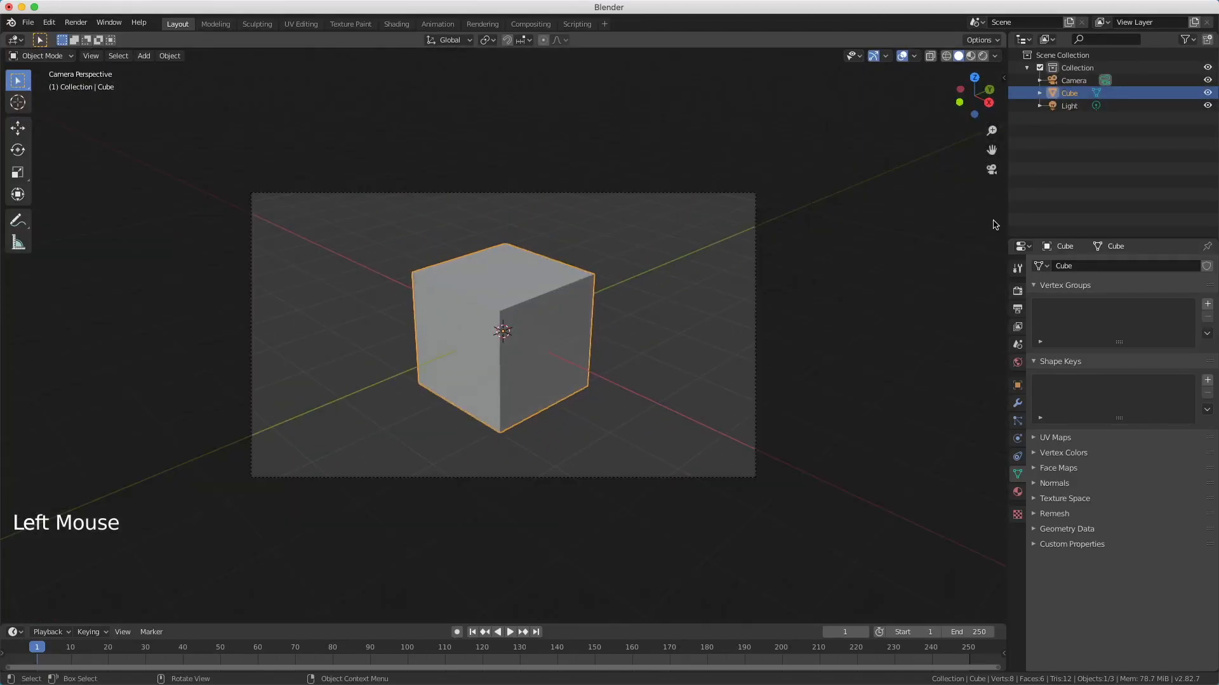
{"action": "mouse_move", "coordinate": [991, 169]}
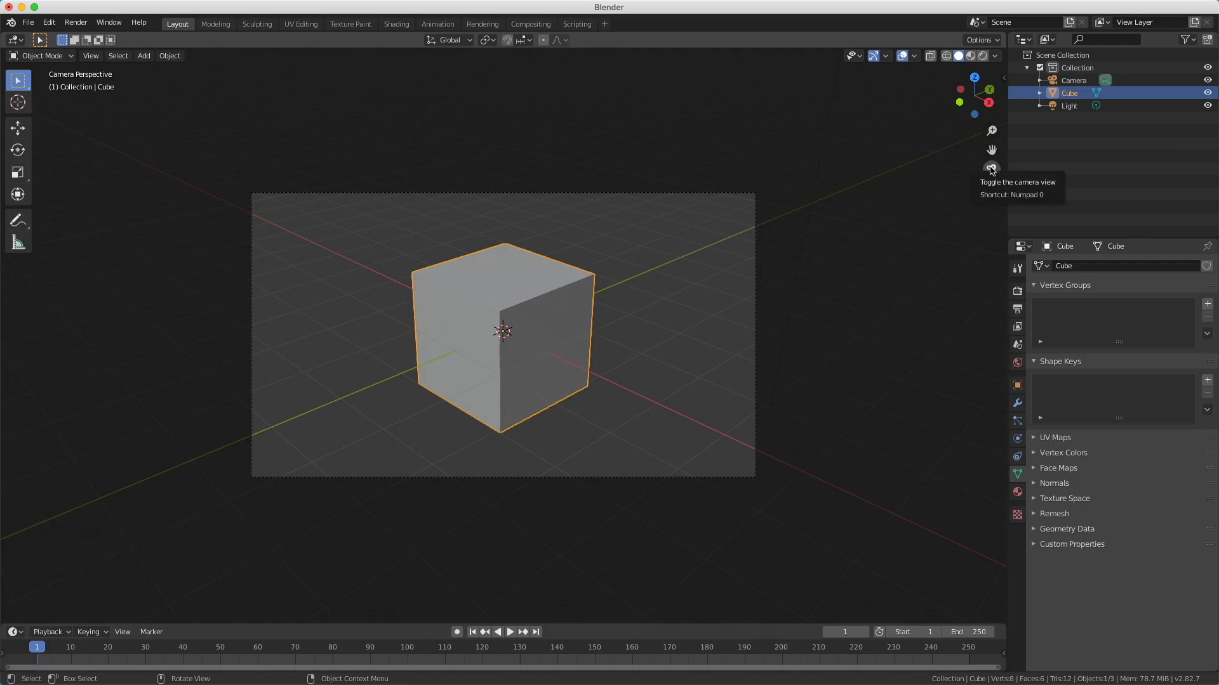